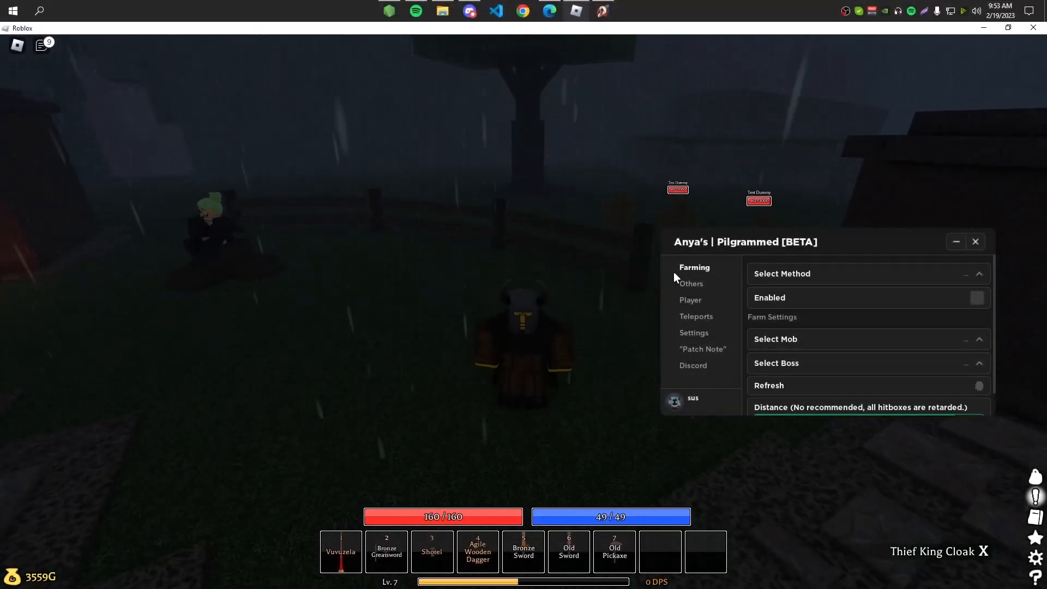
Reposition the Anya Pilgrammed GUI and show its Player and Others feature tabs.
left_click_drag(744, 242, 742, 166)
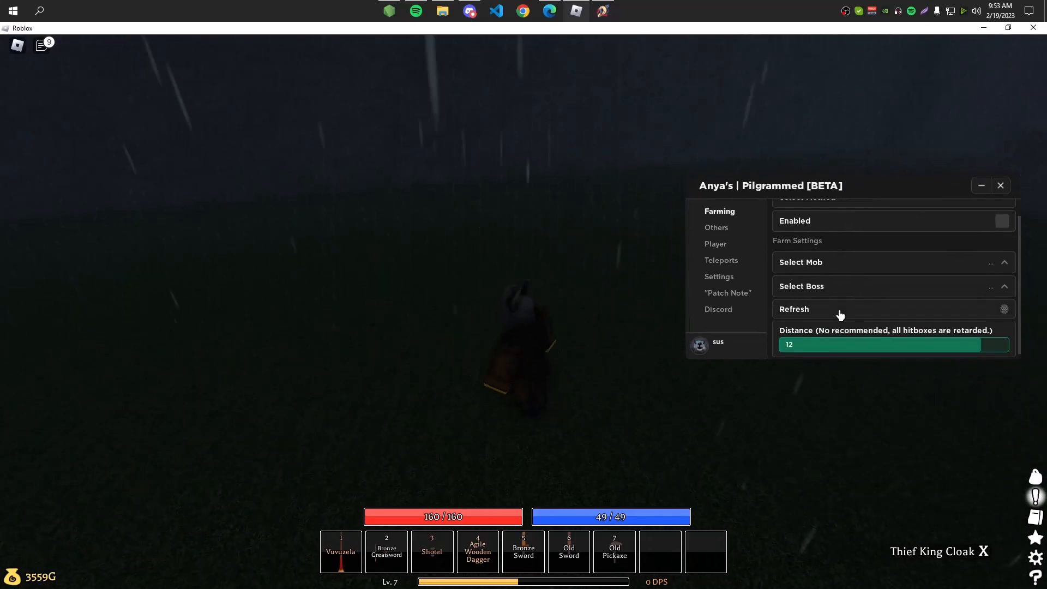
left_click(715, 244)
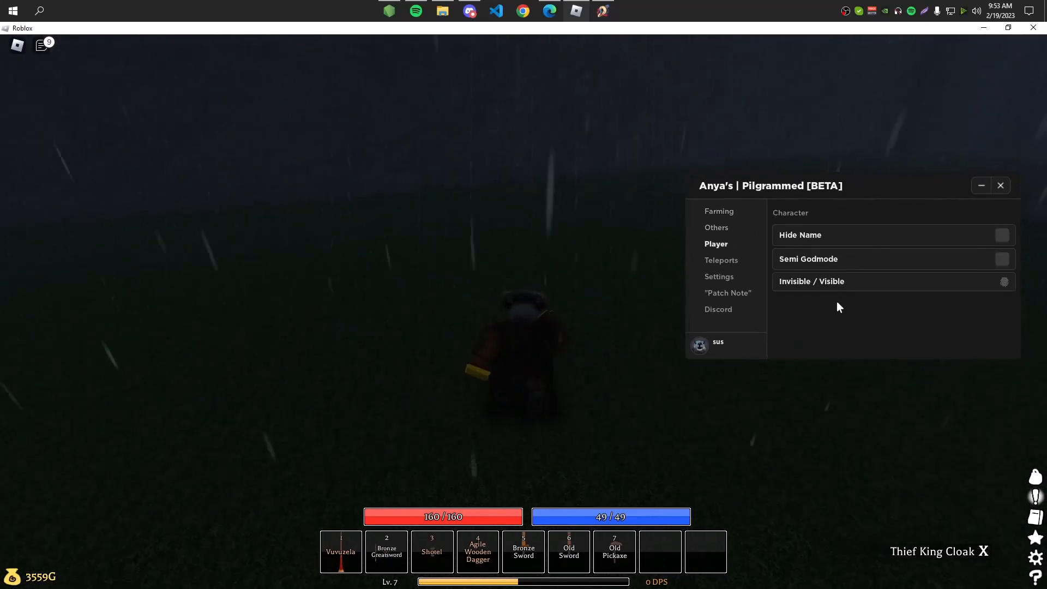
left_click(717, 227)
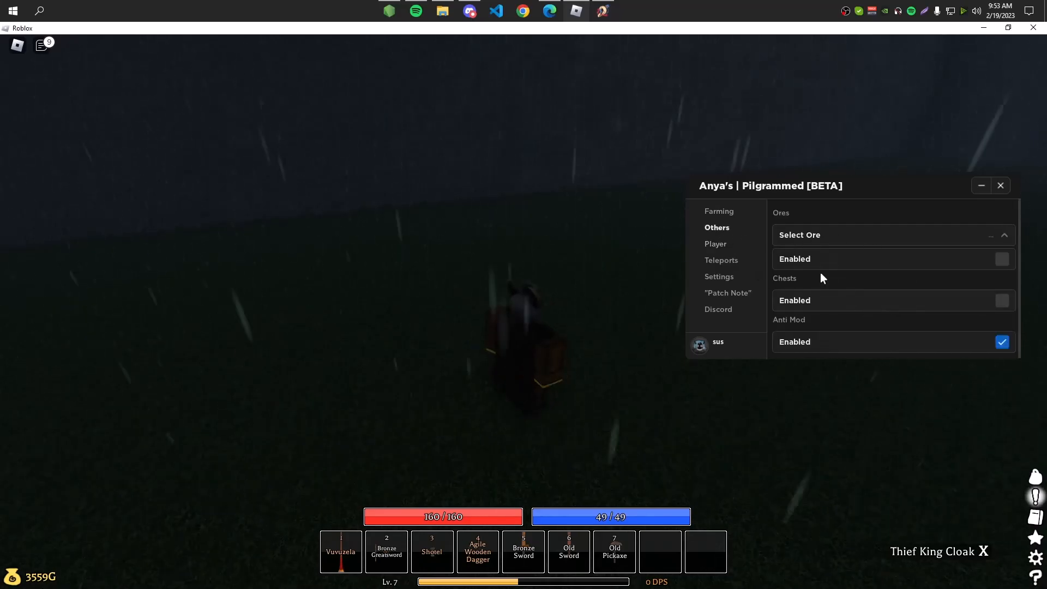
left_click(719, 211)
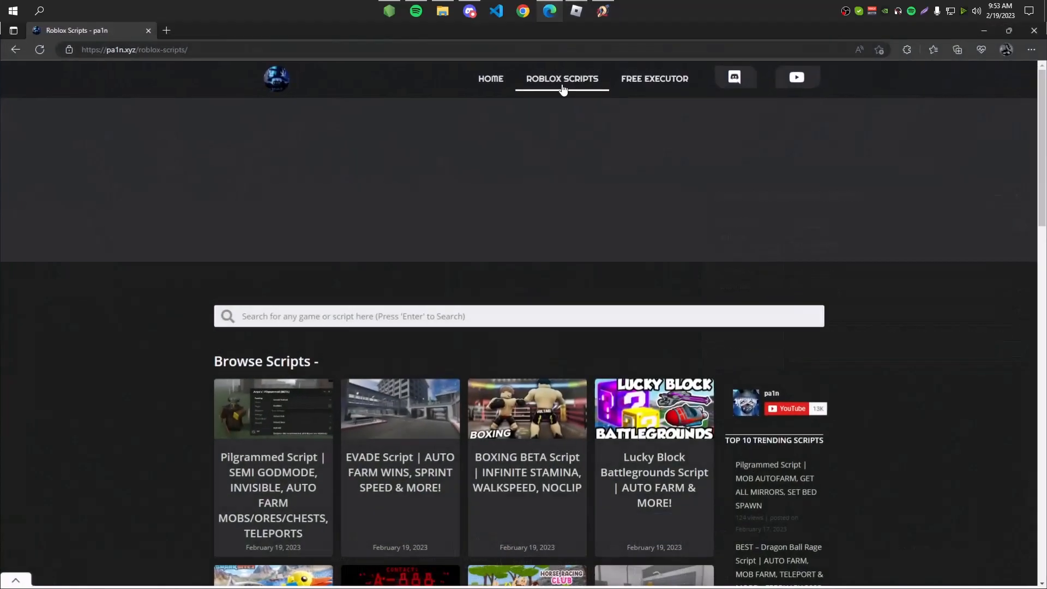
Search the Roblox Scripts site for 'pilgrammed'.
scroll("down", 3)
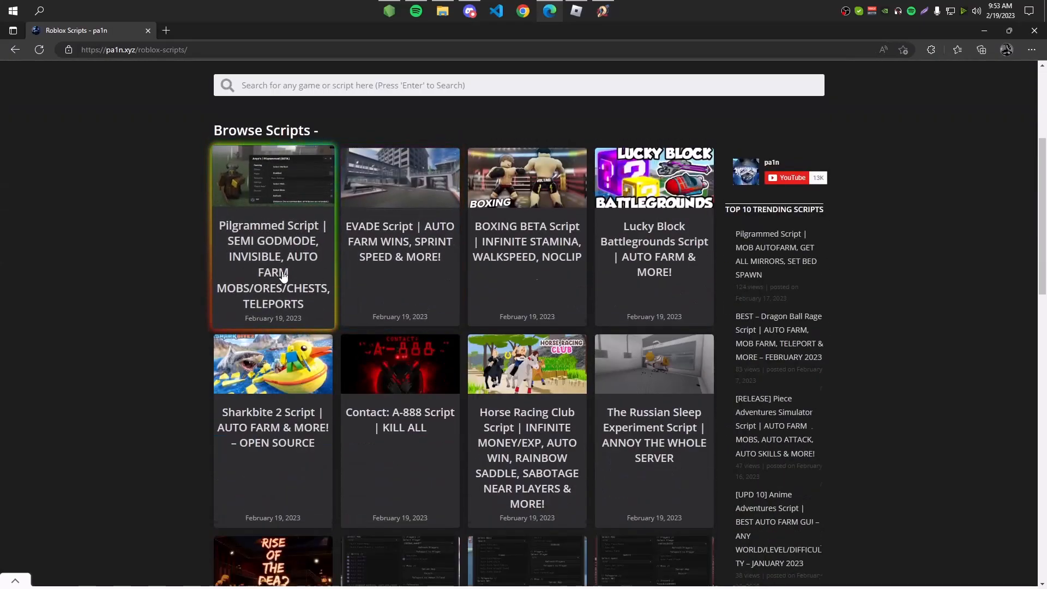
scroll("down", 3)
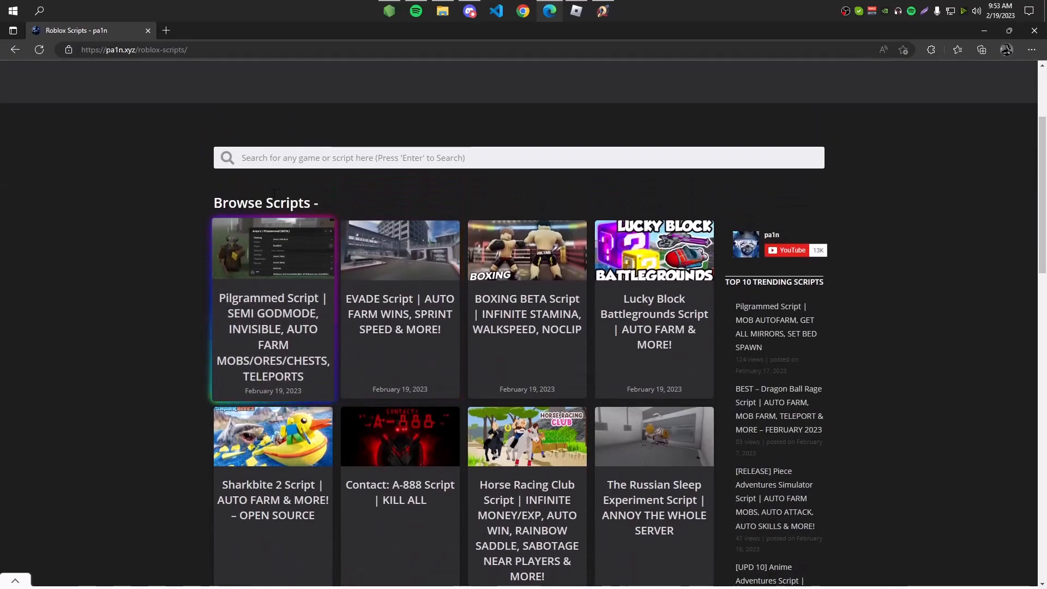
type("p")
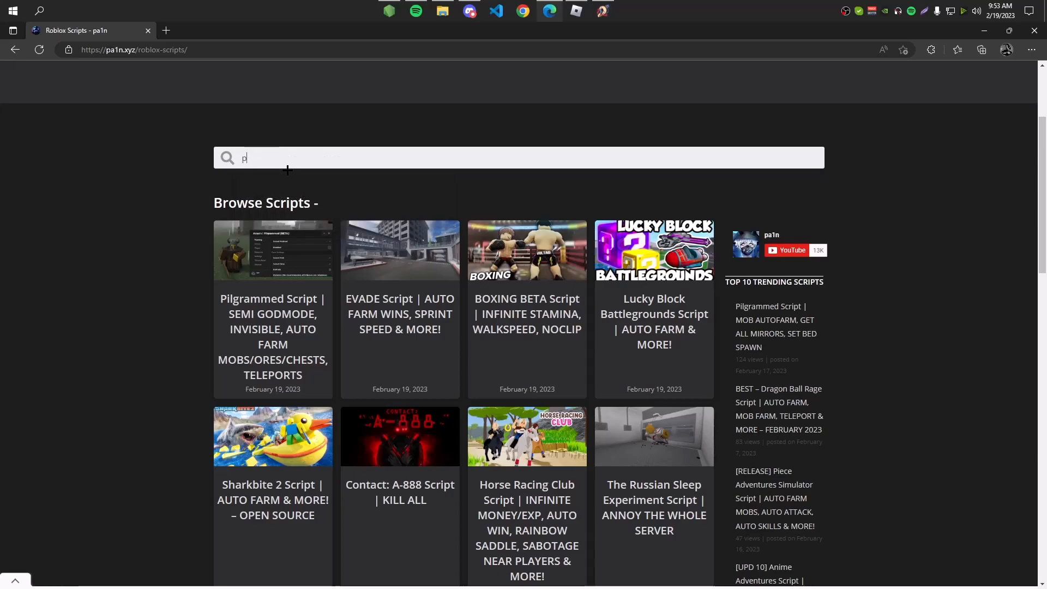
type("ilgrammed")
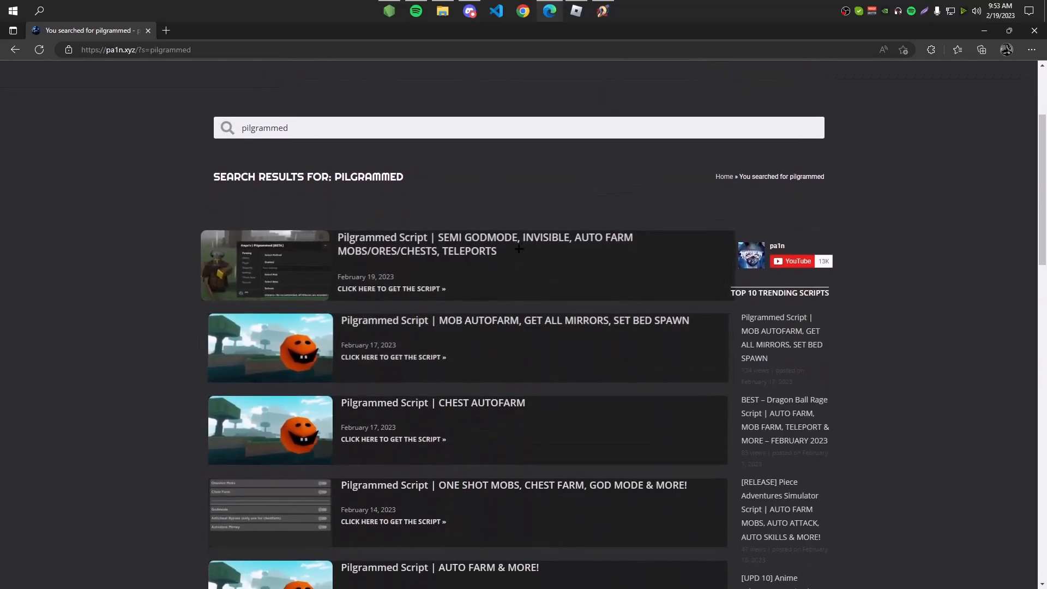
Open the SEMI GODMODE Pilgrammed Script post and follow its GET SCRIPT link.
left_click(484, 244)
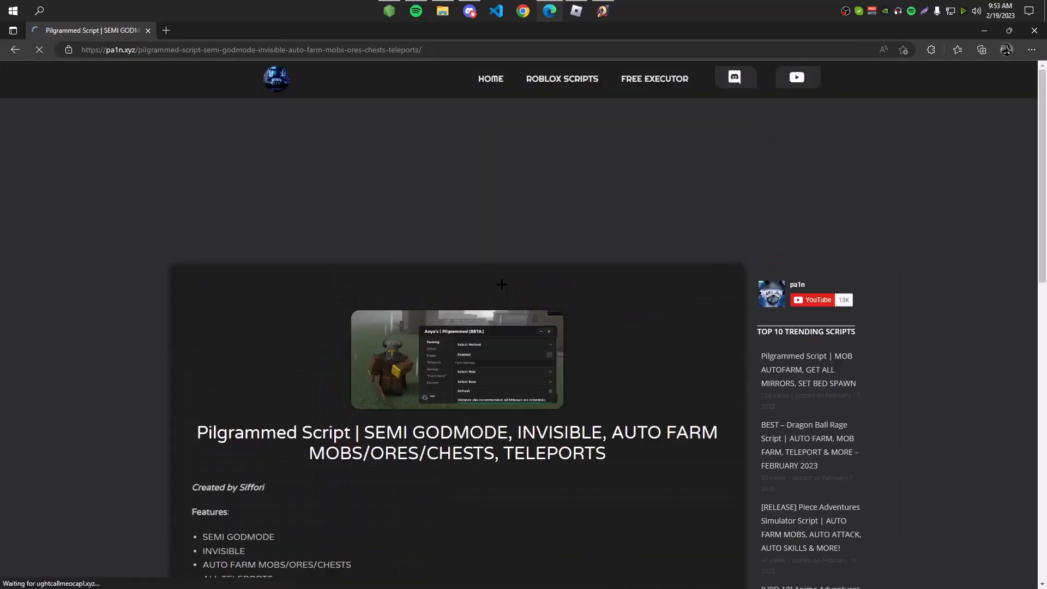
scroll("down", 3)
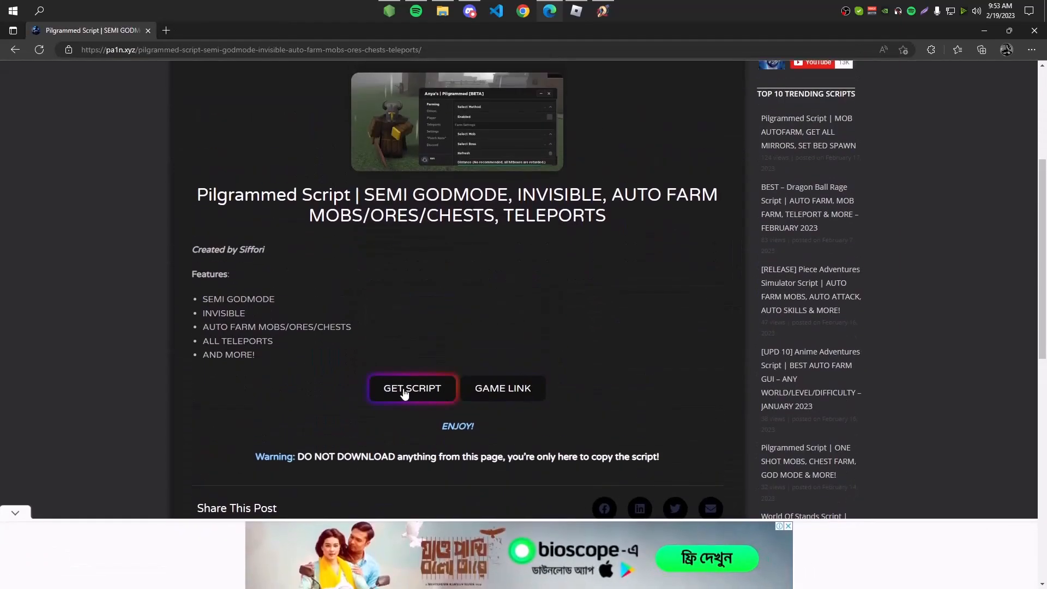
left_click(412, 389)
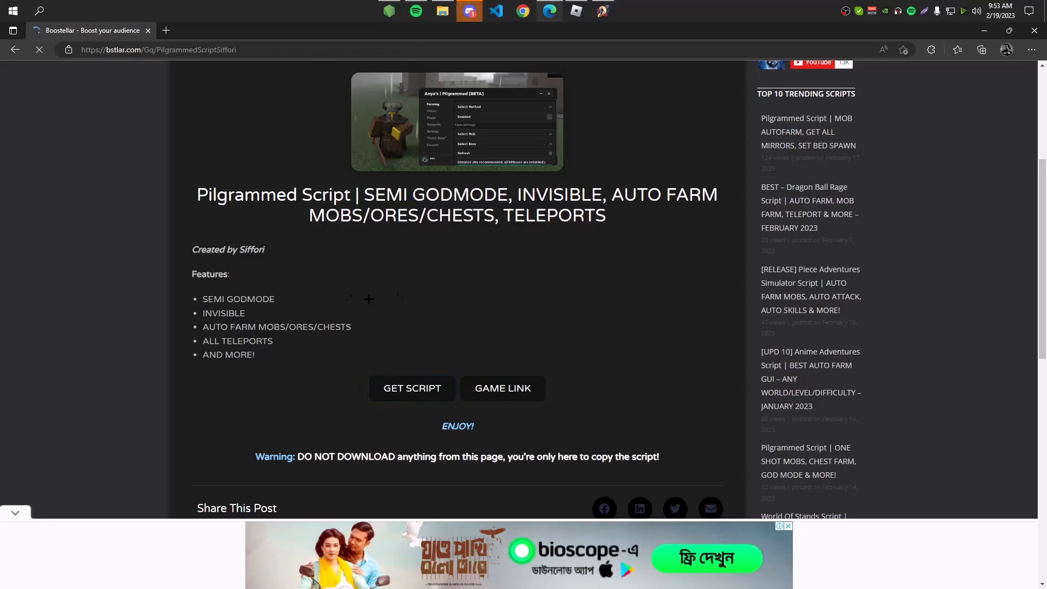
Complete the Subscribe and Download Extension actions, close the Sportcars tab, and unlock the content.
left_click(412, 388)
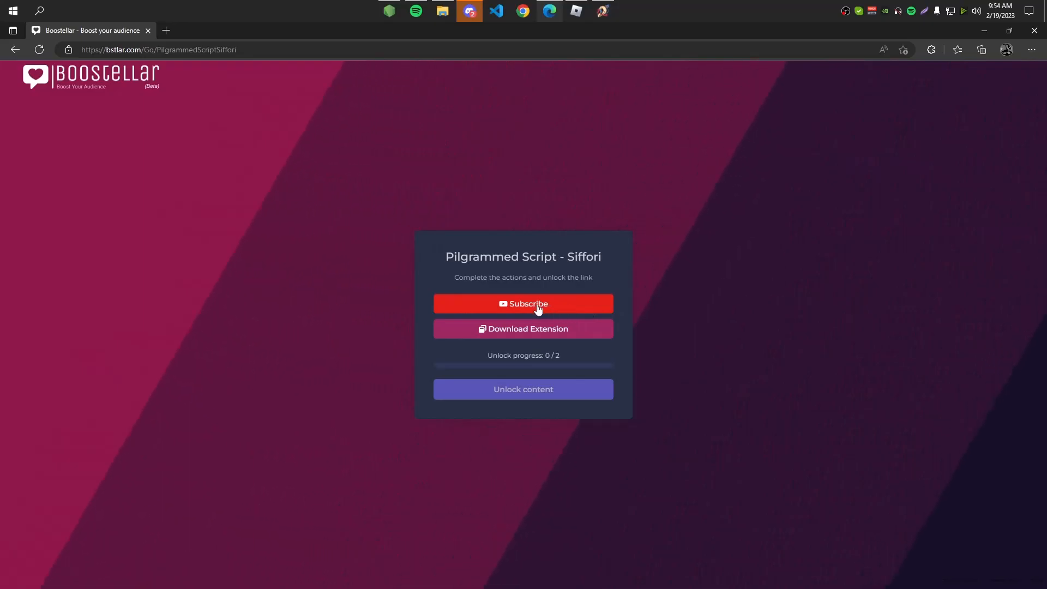
left_click(523, 303)
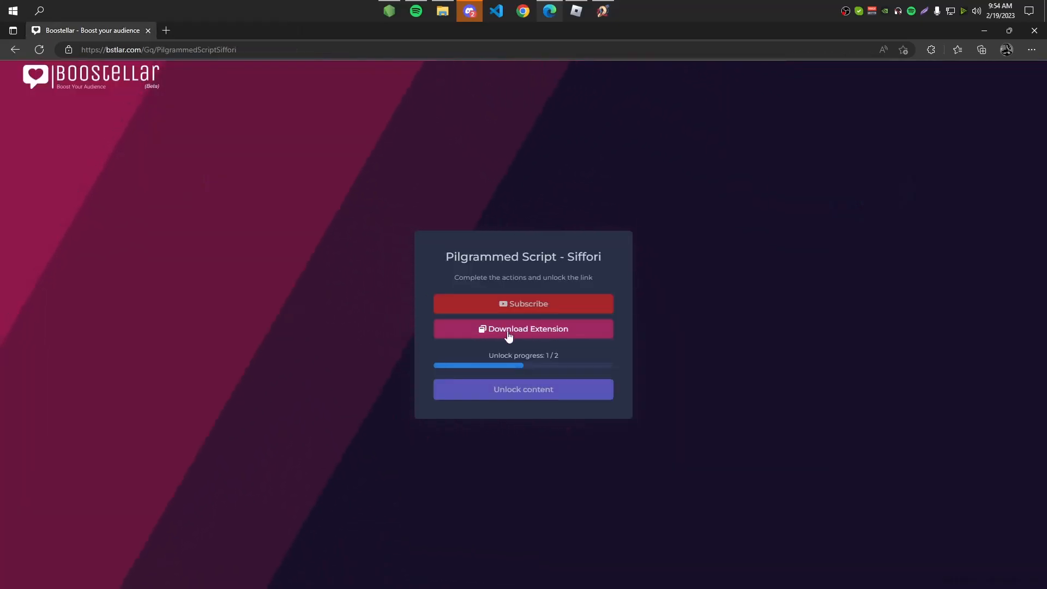
left_click(510, 329)
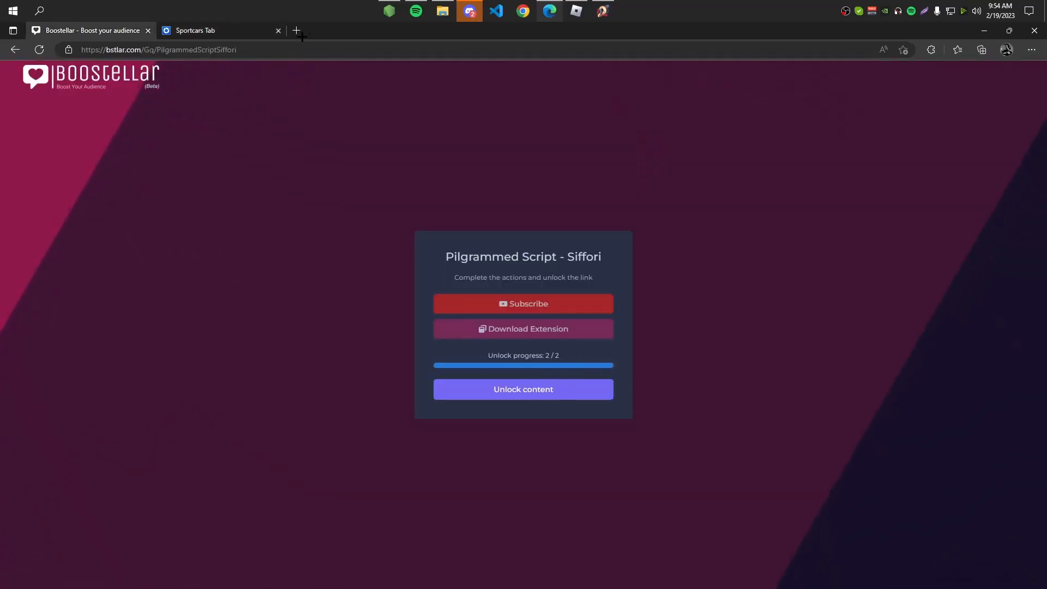
left_click(278, 31)
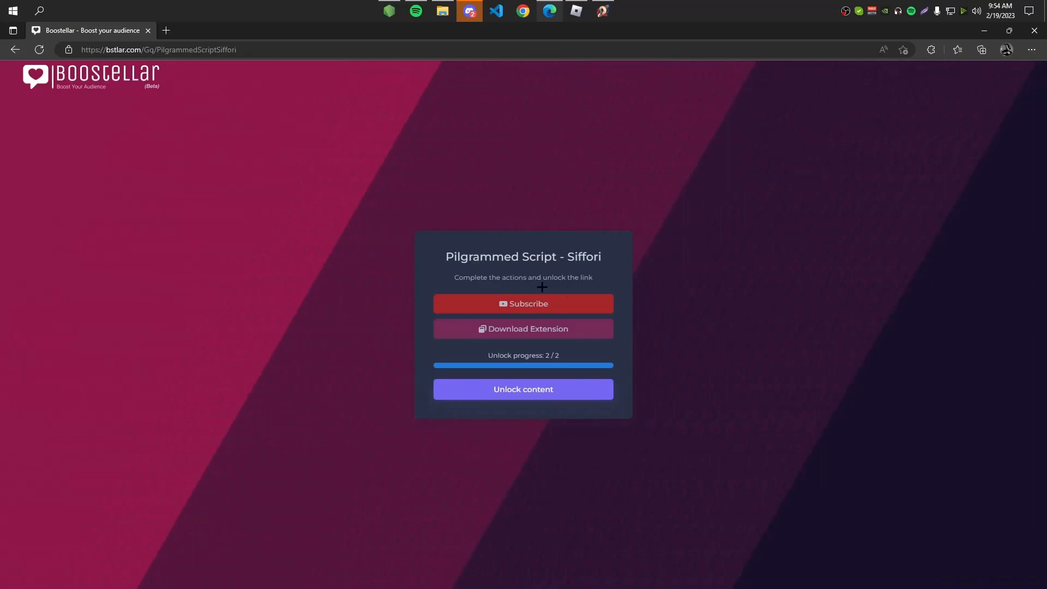
left_click(524, 389)
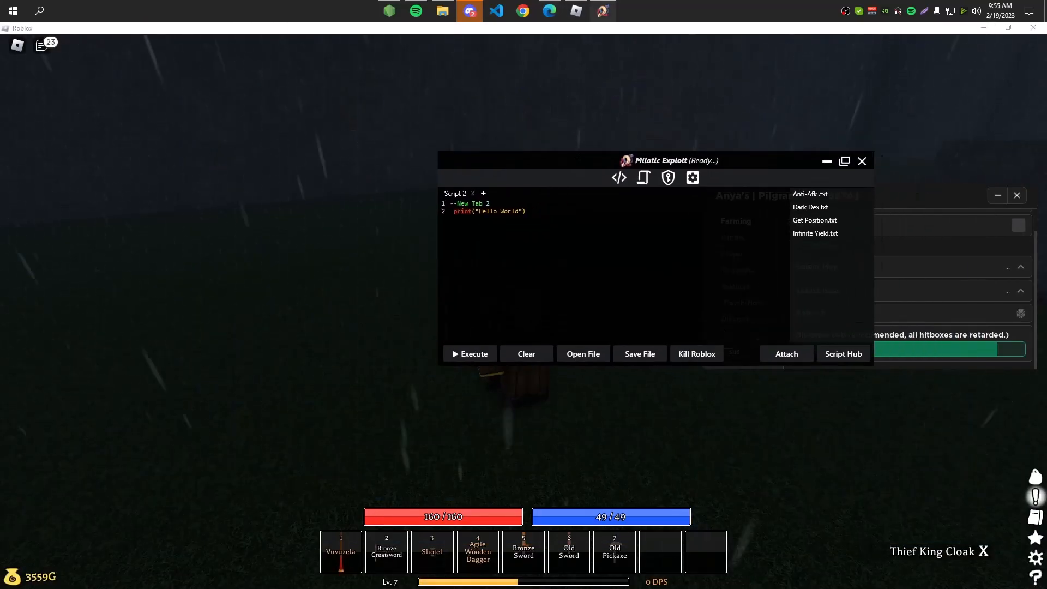
Bring up Milotic's Script Hub listing the Pilgrammed semi-godmode script.
left_click(843, 353)
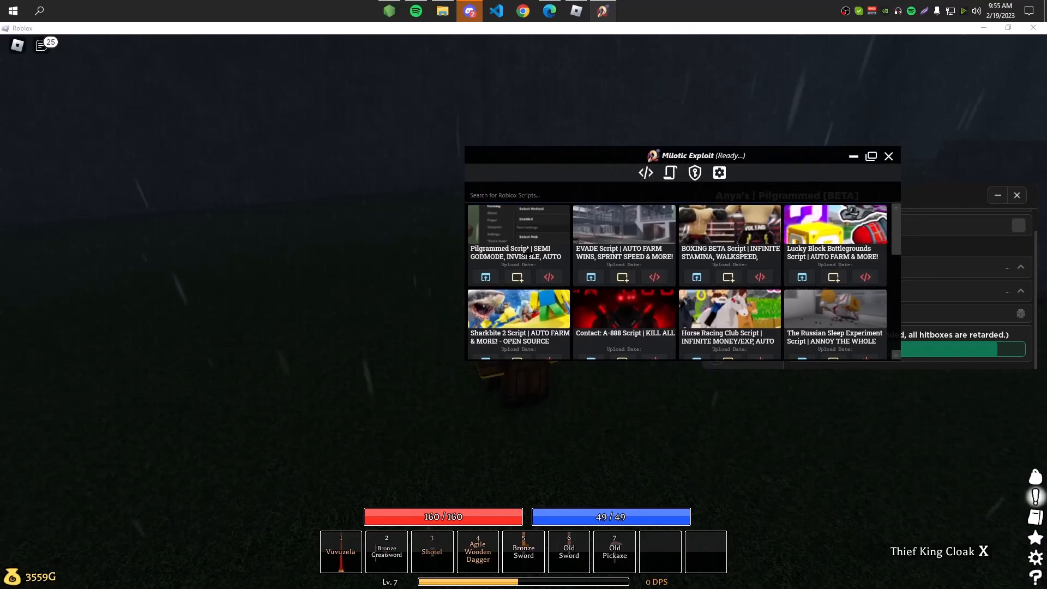
mouse_move(561, 280)
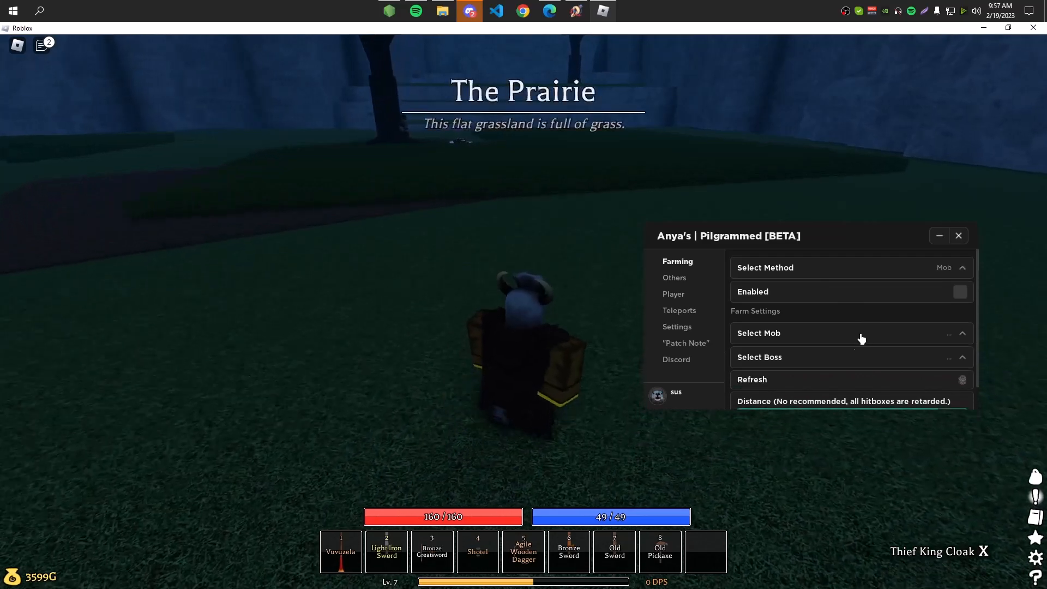
Choose Thief as the mob to farm and bring up the farming method choices.
left_click(850, 333)
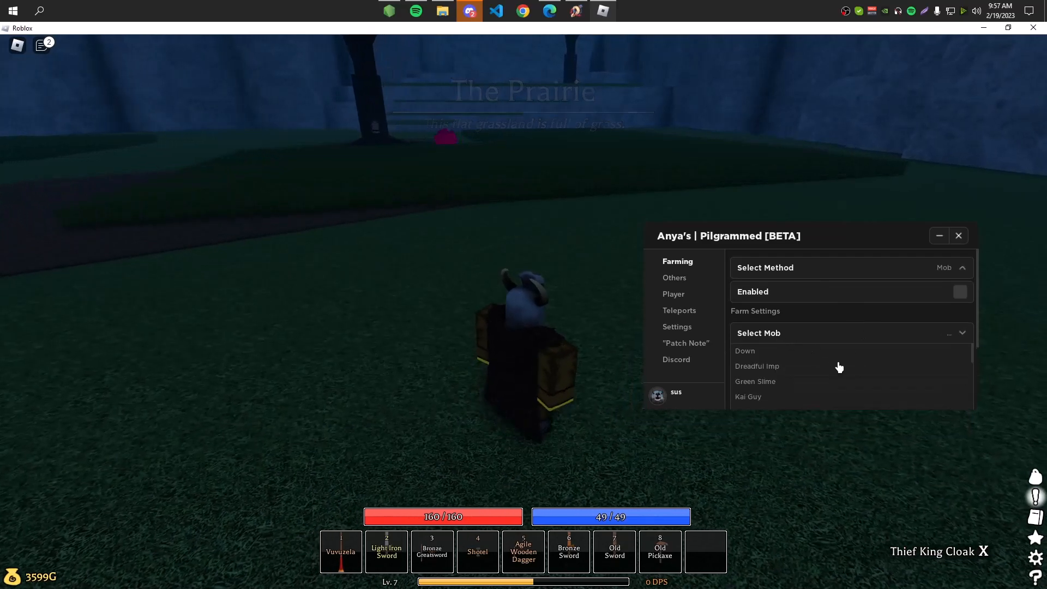
scroll("down", 3)
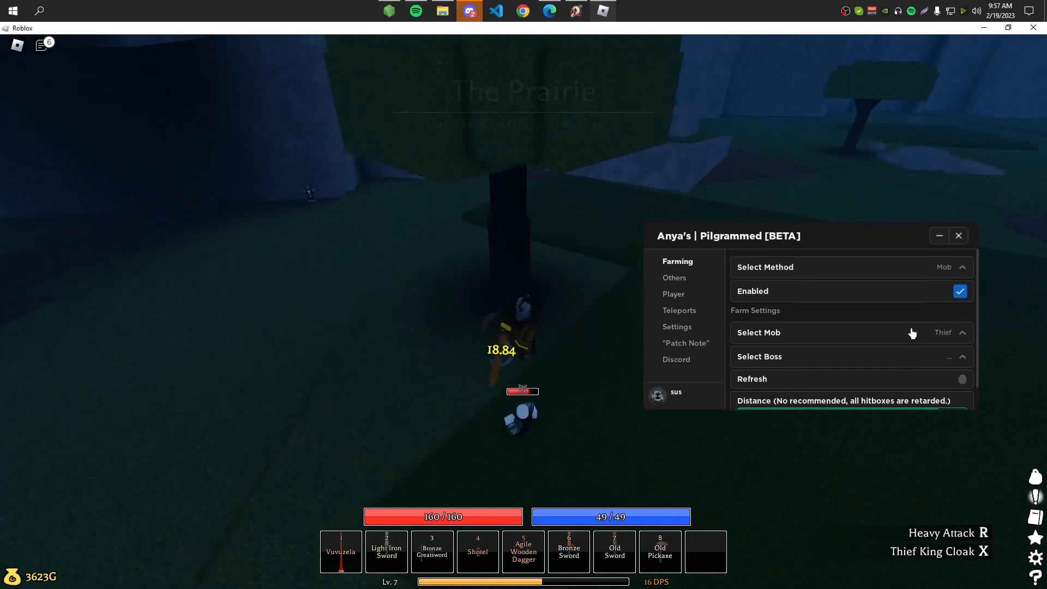
left_click(959, 291)
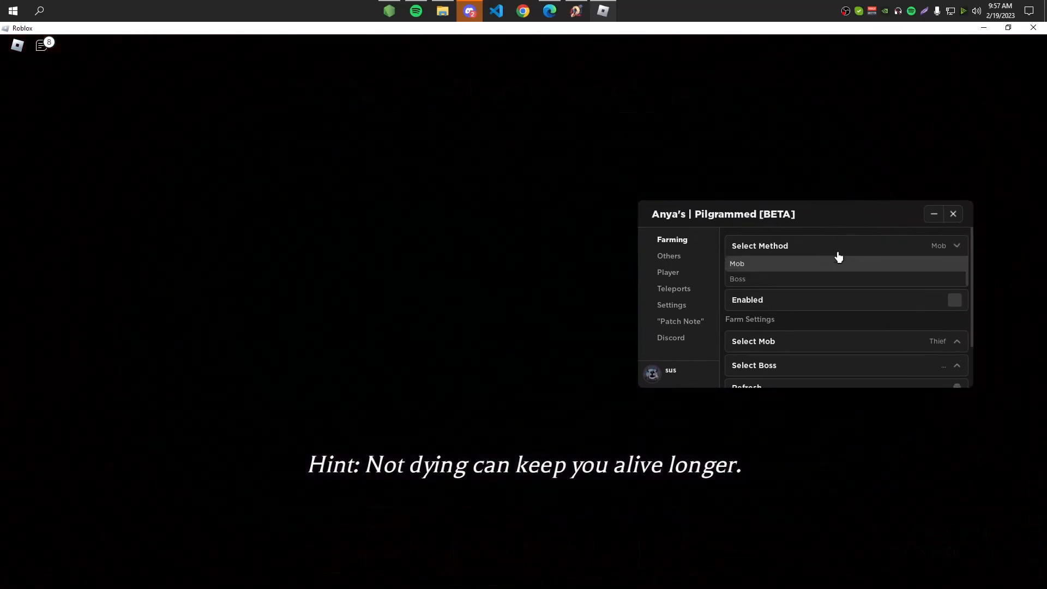
Switch the farming method to Boss, then toggle Semi Godmode on and off under Player.
left_click(737, 279)
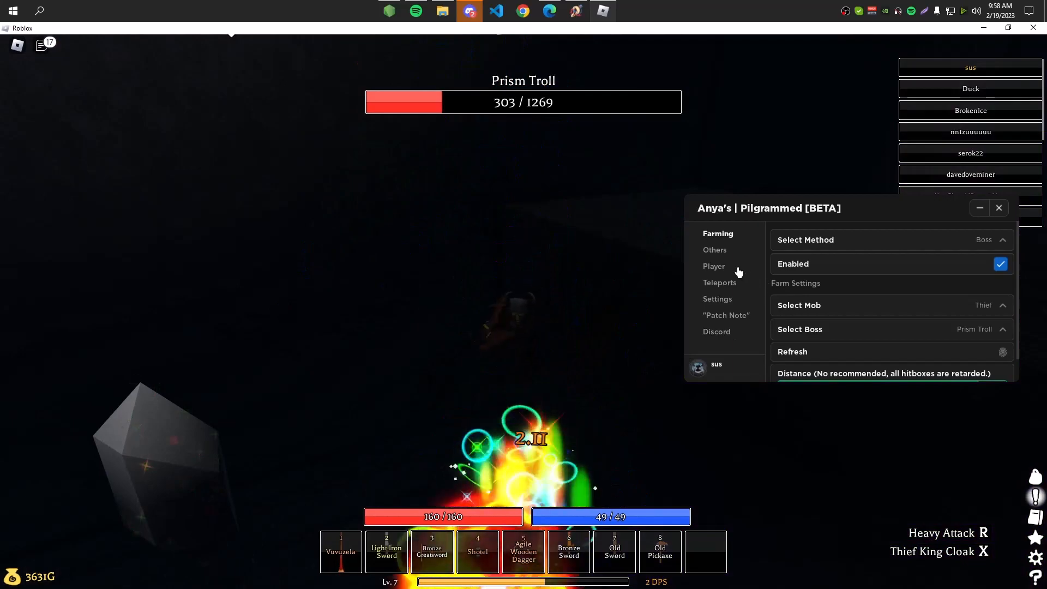
left_click(713, 266)
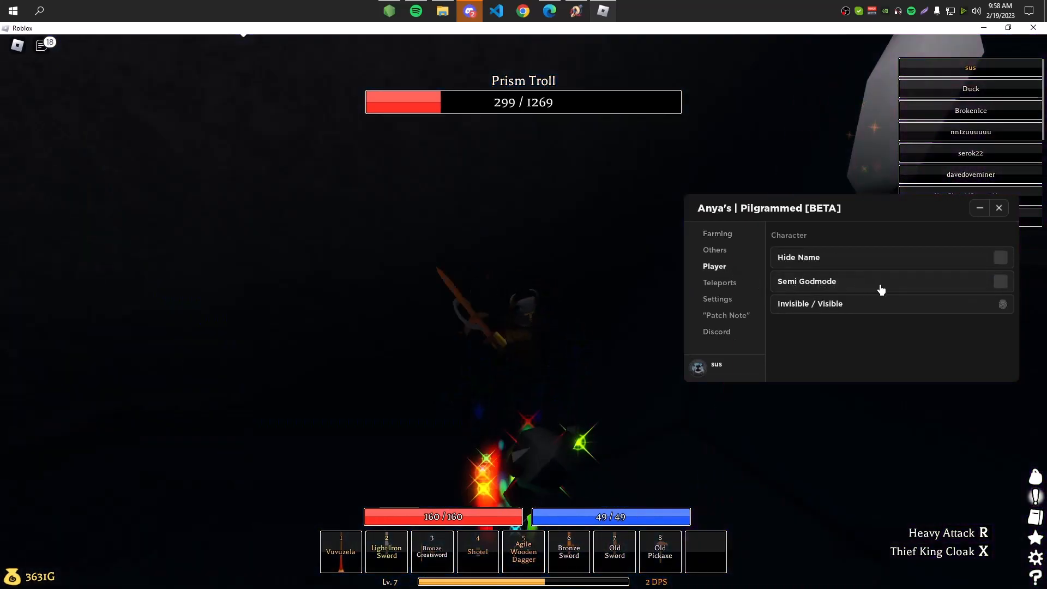
left_click(1000, 281)
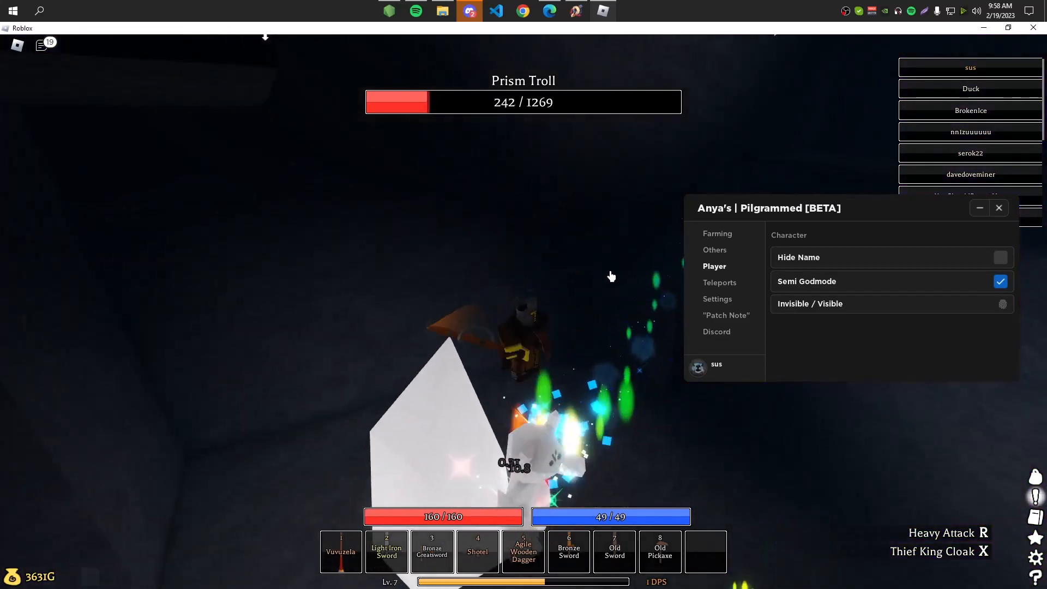
left_click(1000, 282)
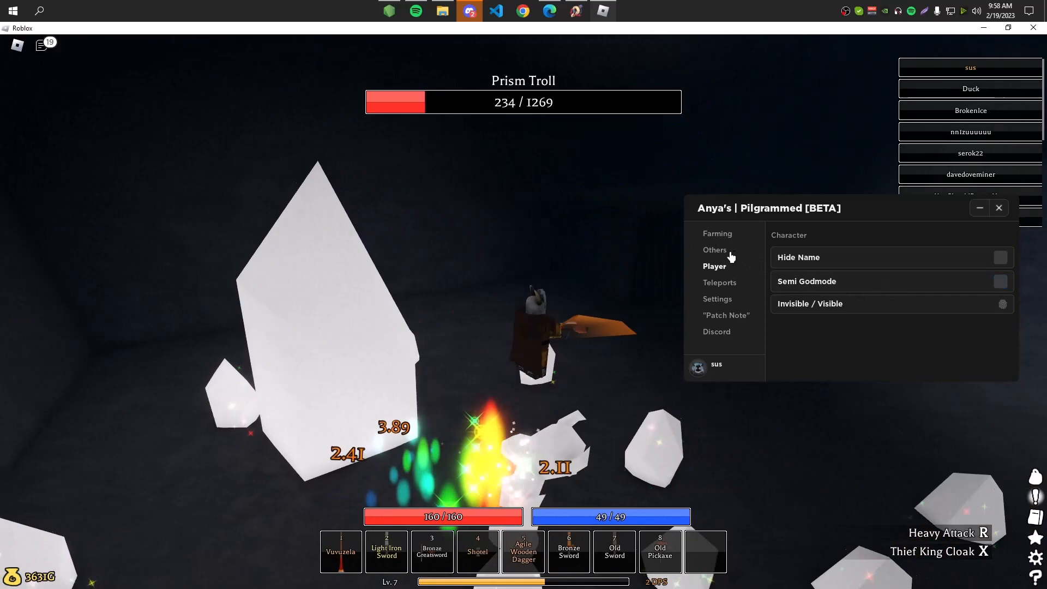
Show the Others options and return to the Farming settings targeting the Prism Troll.
left_click(714, 250)
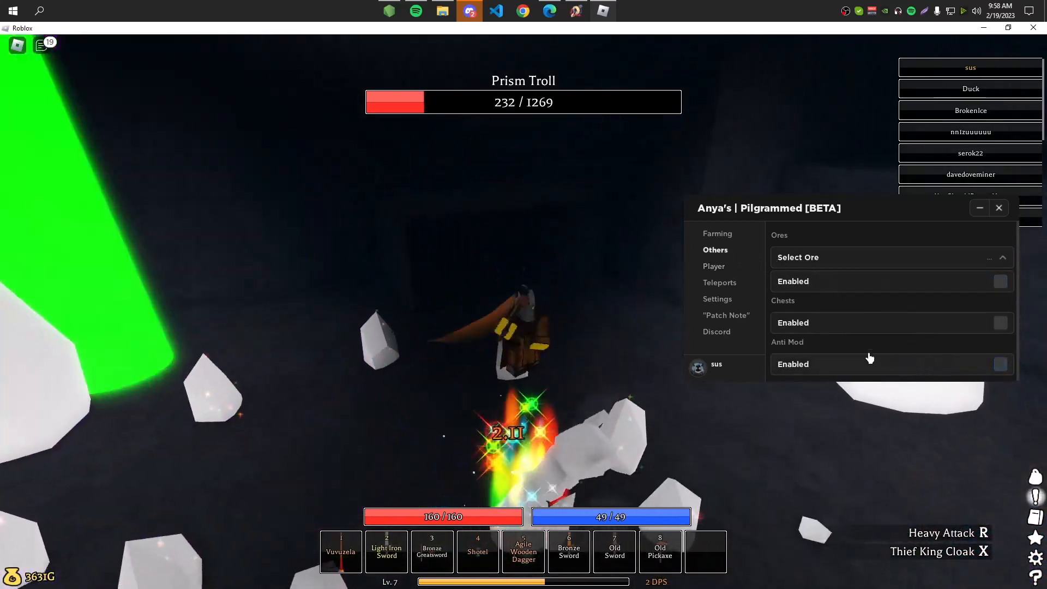
left_click(717, 233)
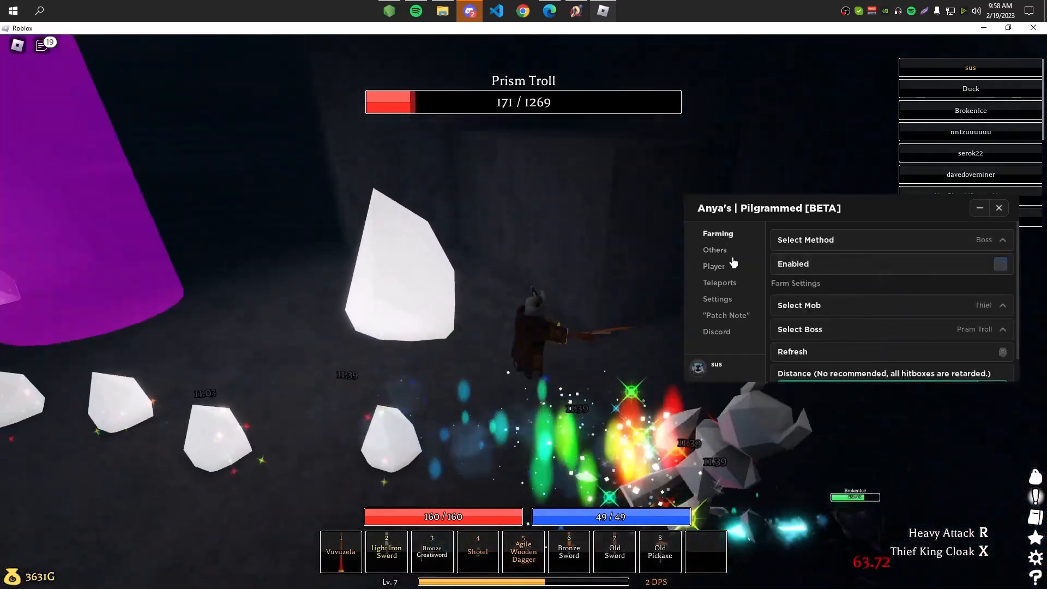
Farm Copper ore, switch the target to Iron with Anti Mod on, then stop ore farming.
left_click(715, 249)
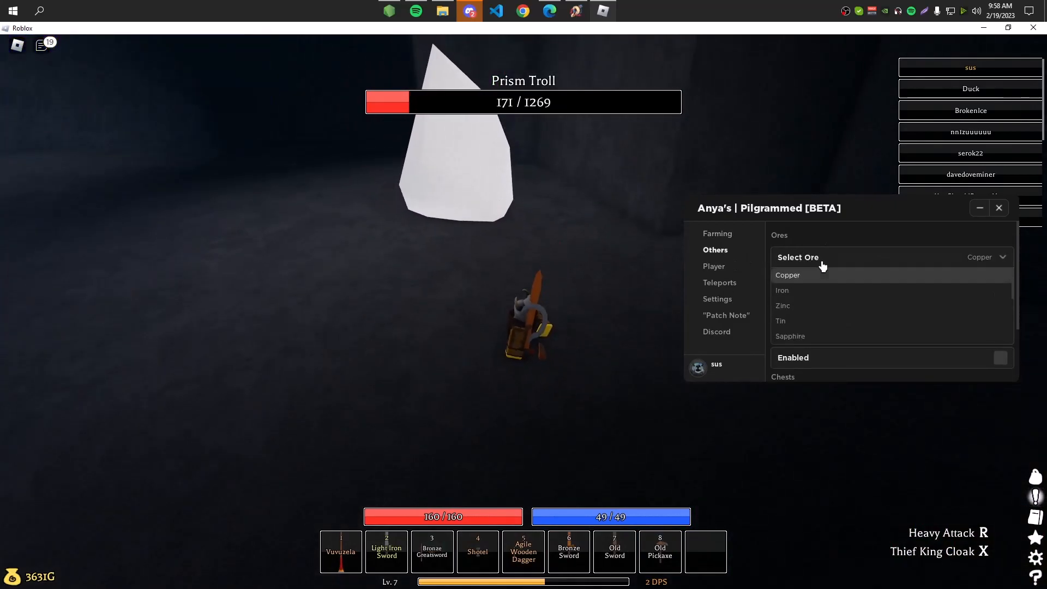
left_click(787, 274)
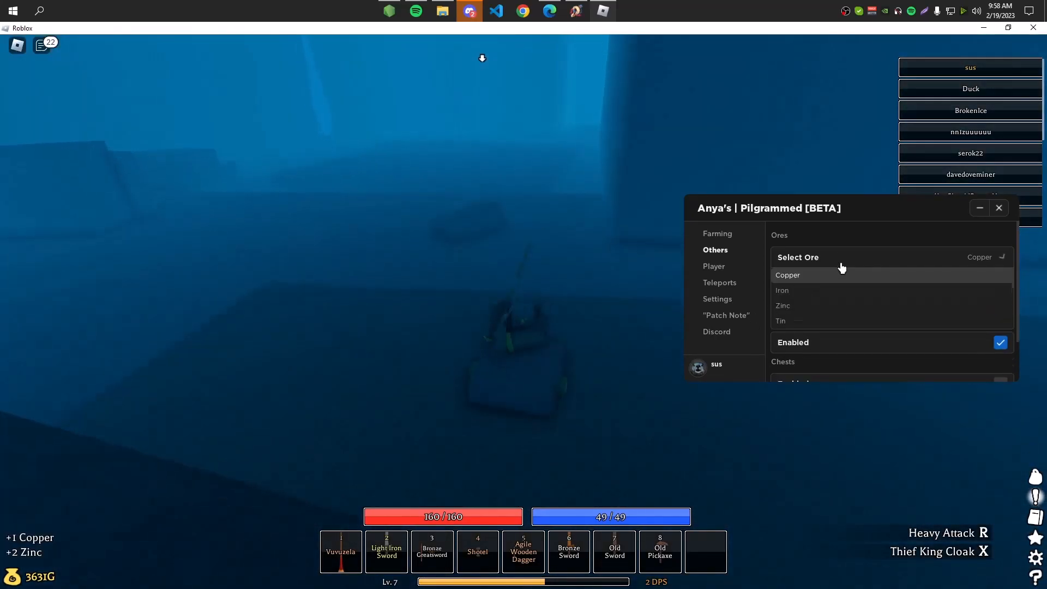
left_click(782, 290)
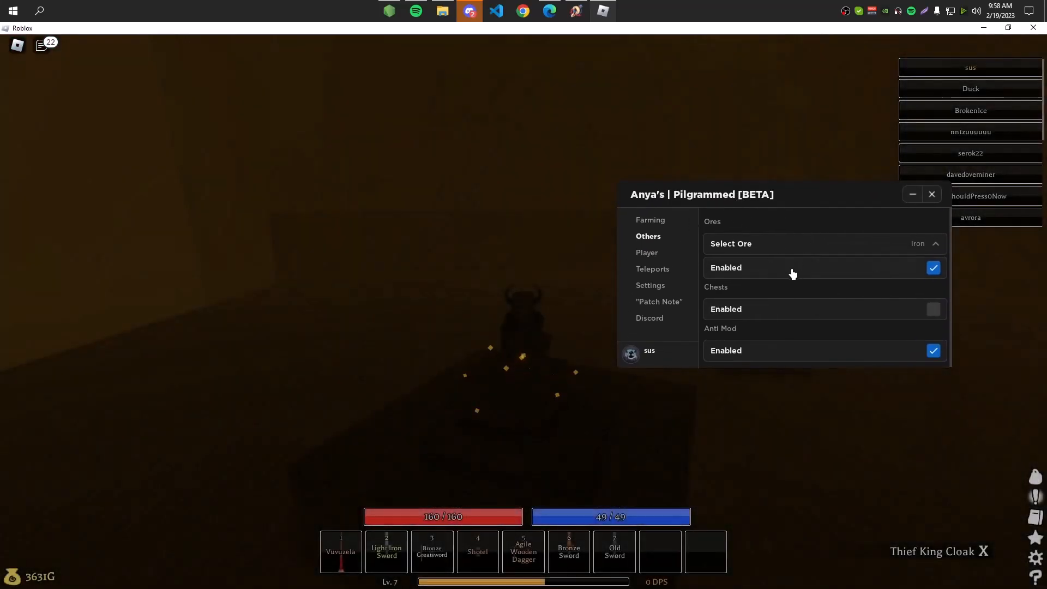
left_click(933, 268)
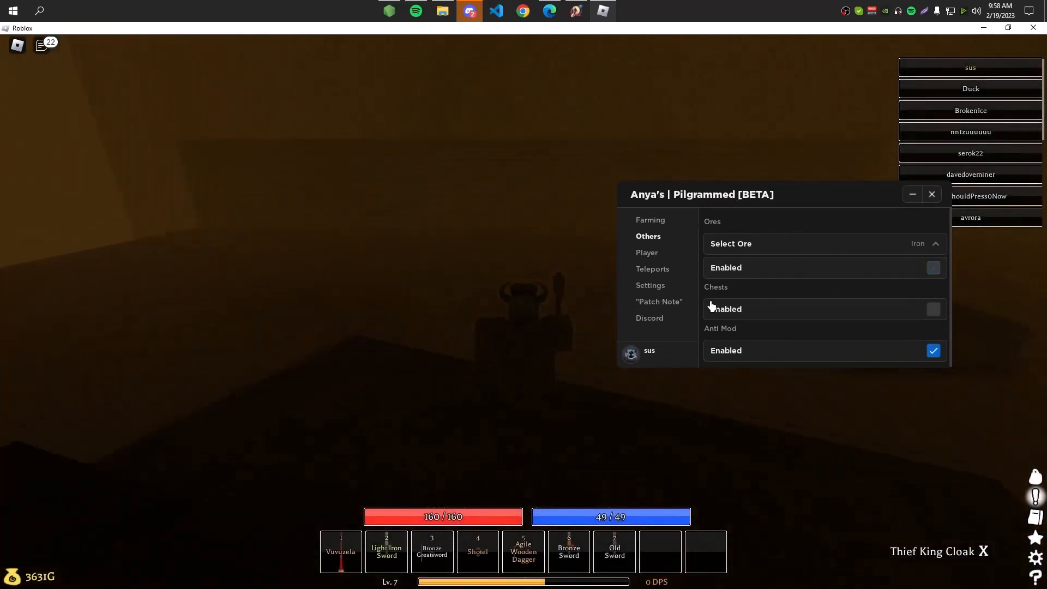
Enable chest farming to collect gold, then turn on Hide Name under Player.
left_click(933, 308)
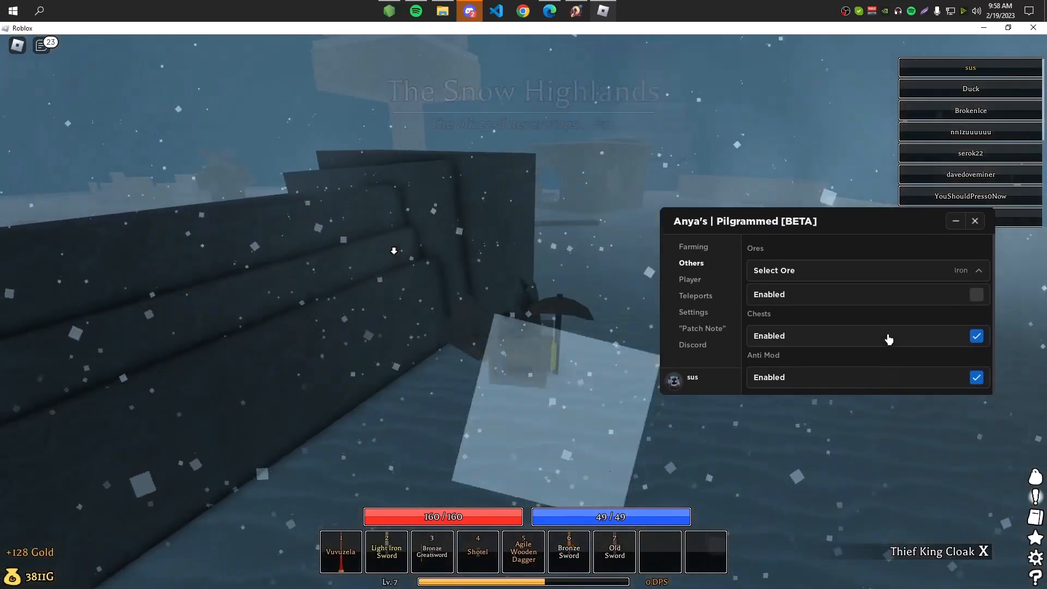
left_click(689, 279)
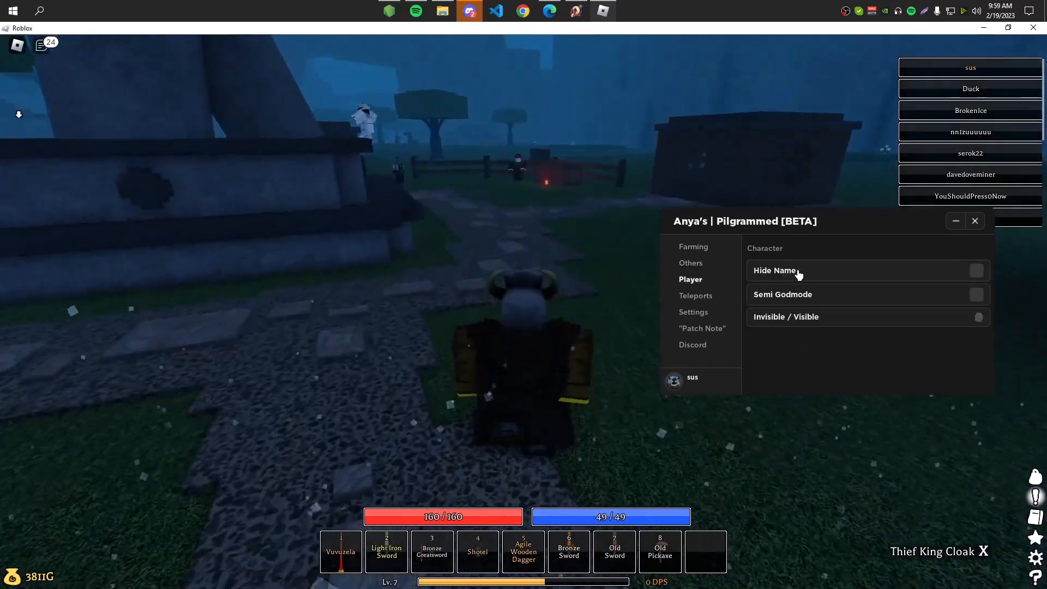
left_click(976, 270)
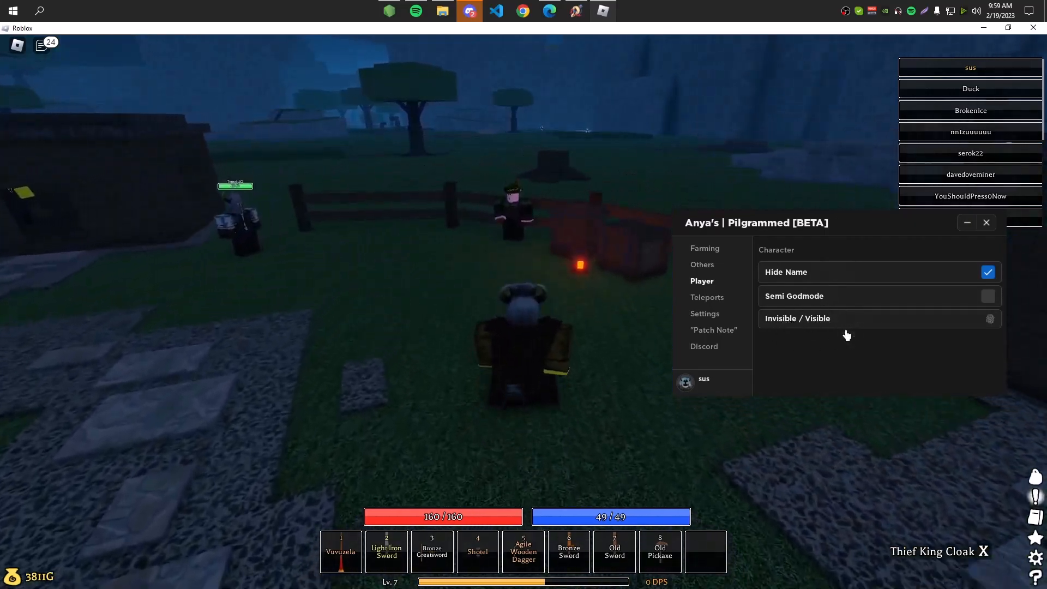
left_click(706, 297)
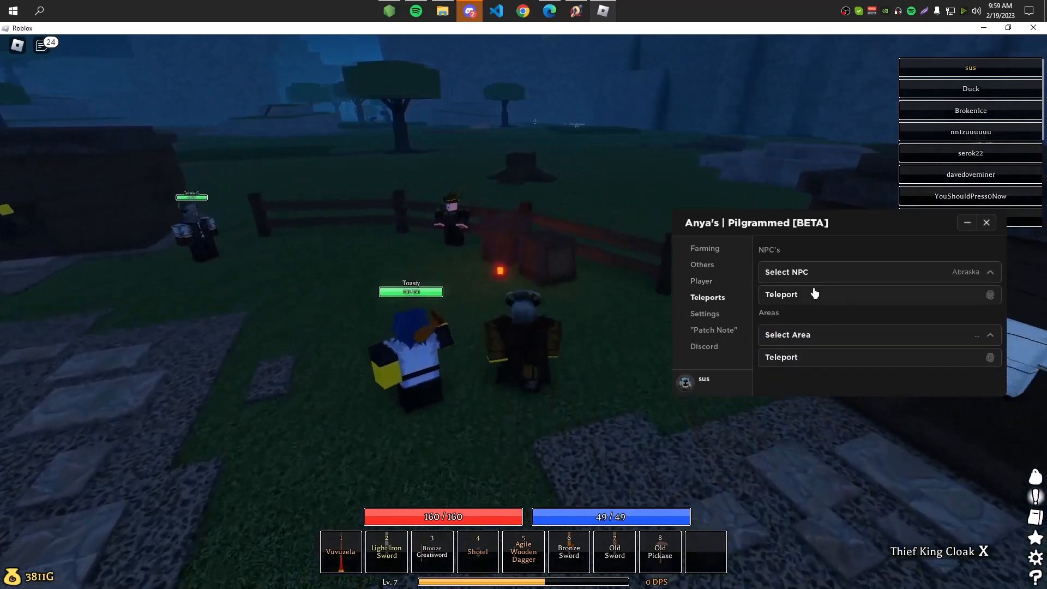
Teleport to an NPC from the Select NPC list, then show Settings with Anti AFK on.
left_click(879, 272)
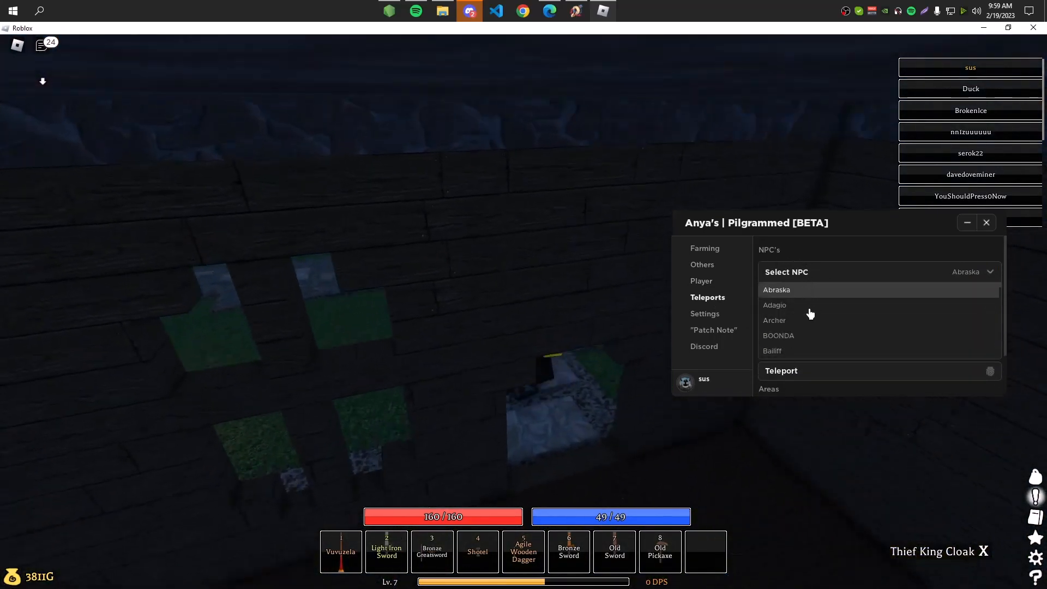
left_click(779, 336)
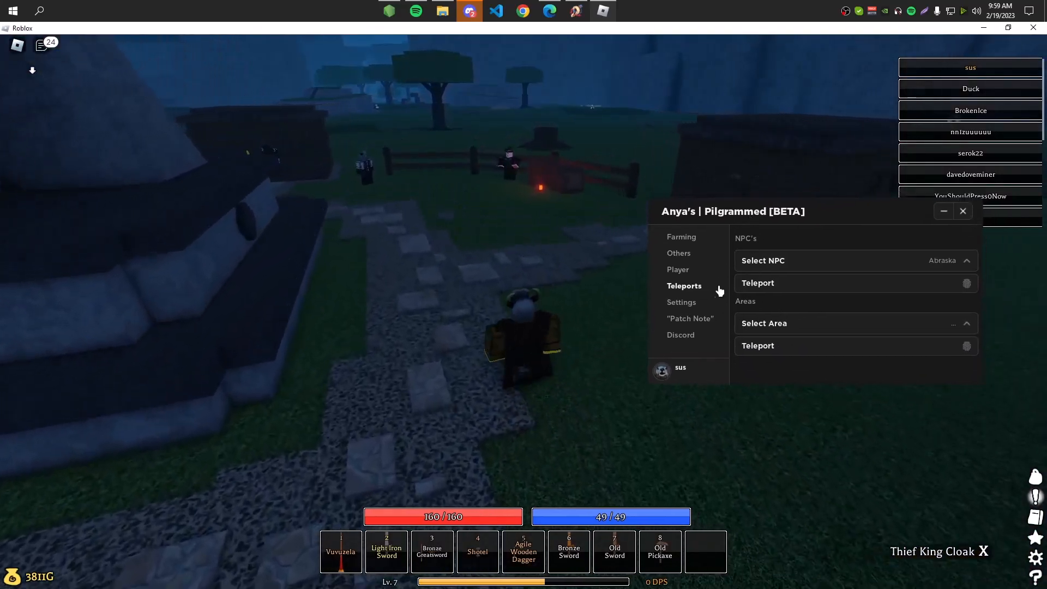
left_click(682, 302)
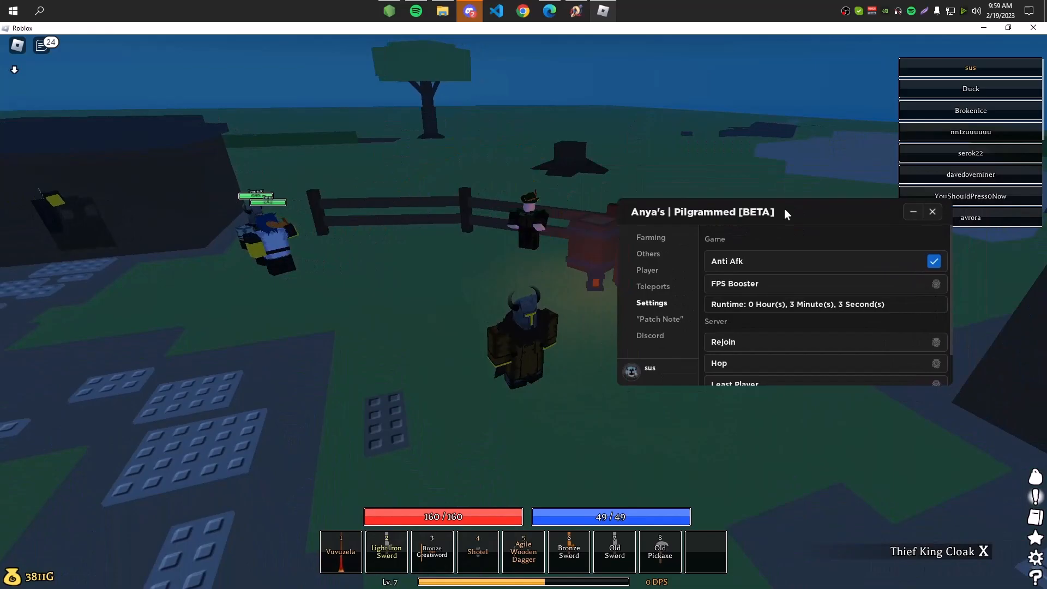
left_click(651, 238)
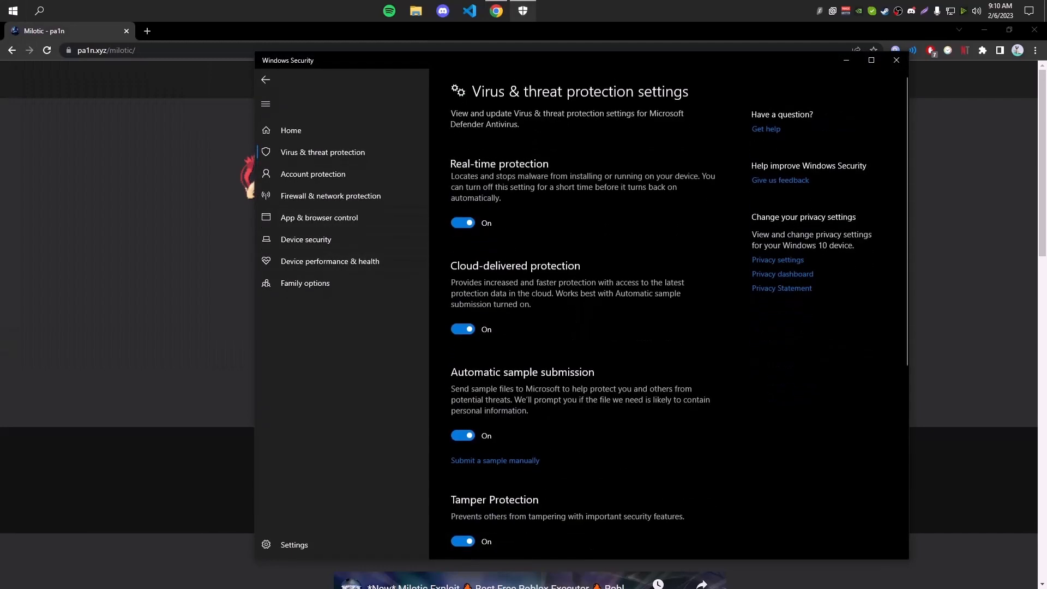
Close Windows Security and get Milotic Exploit v2.1.2 via the Filedm download option.
left_click(896, 60)
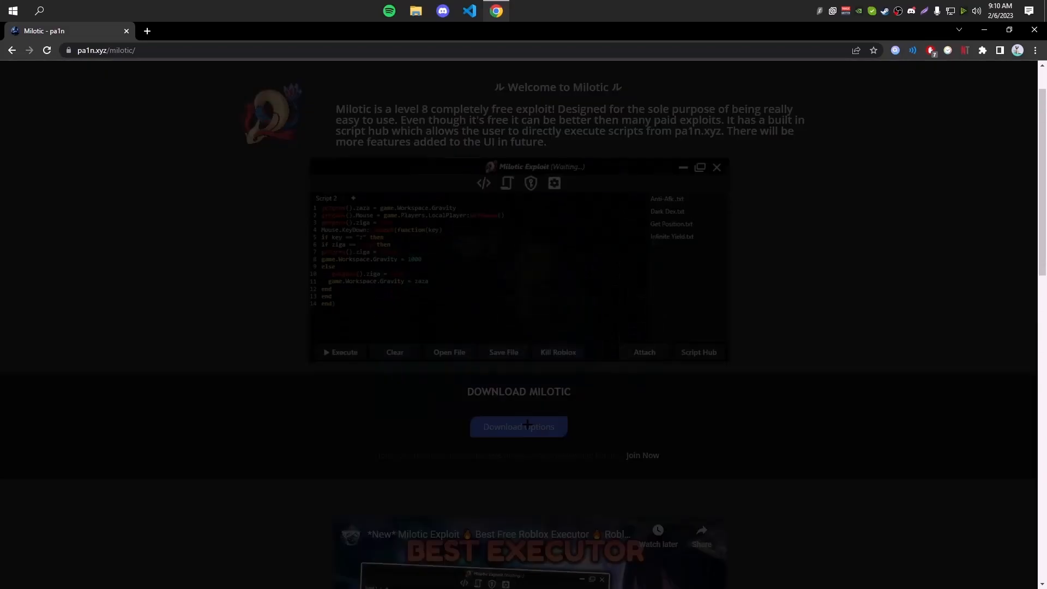
left_click(519, 427)
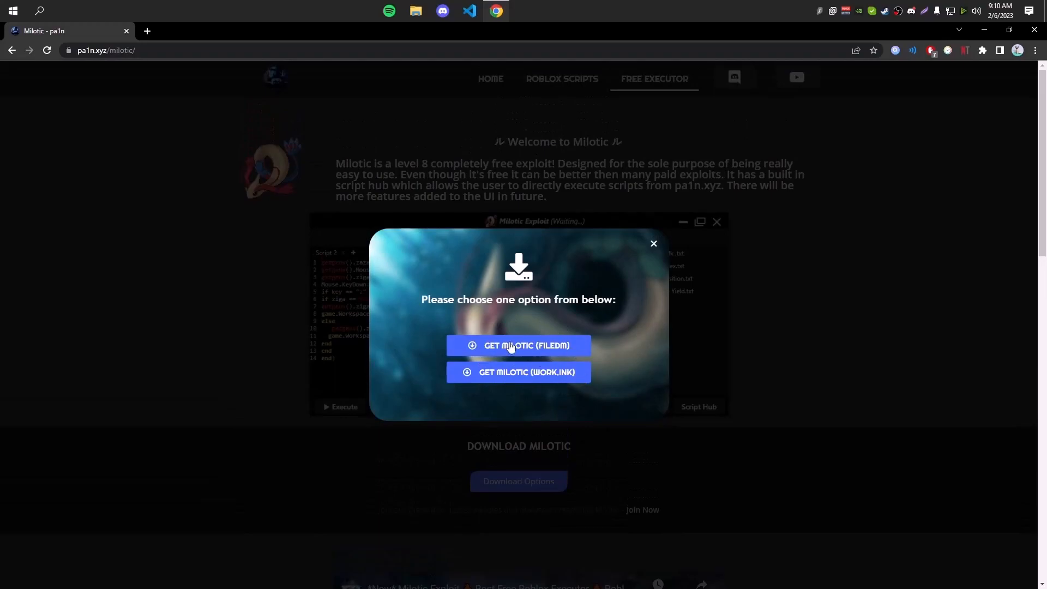
left_click(518, 344)
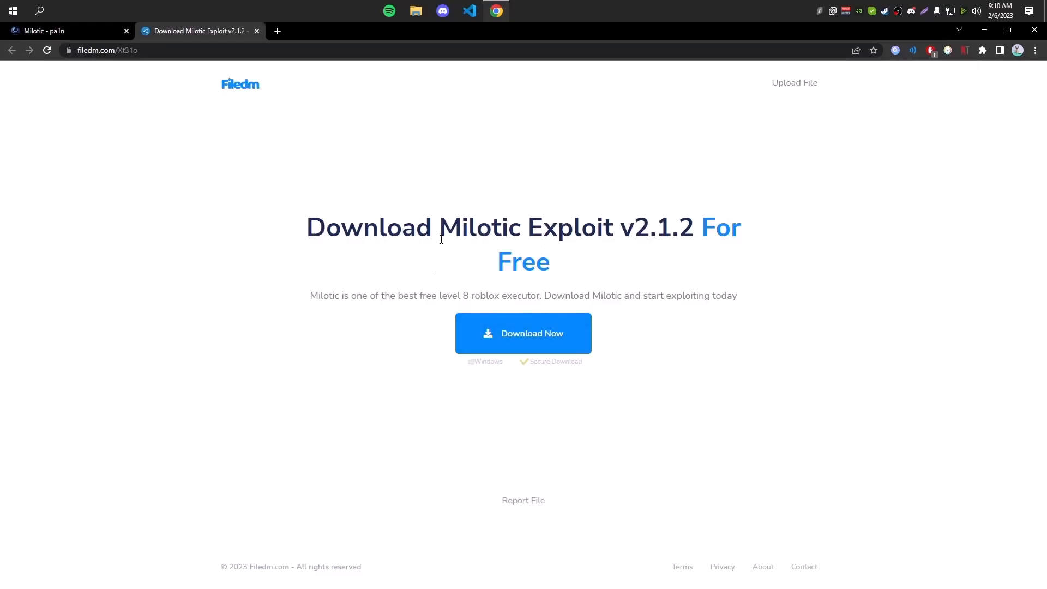
Download the Filedm manager to Downloads, pass its welcome screen and decline the Adaware Web Companion offer.
left_click(523, 334)
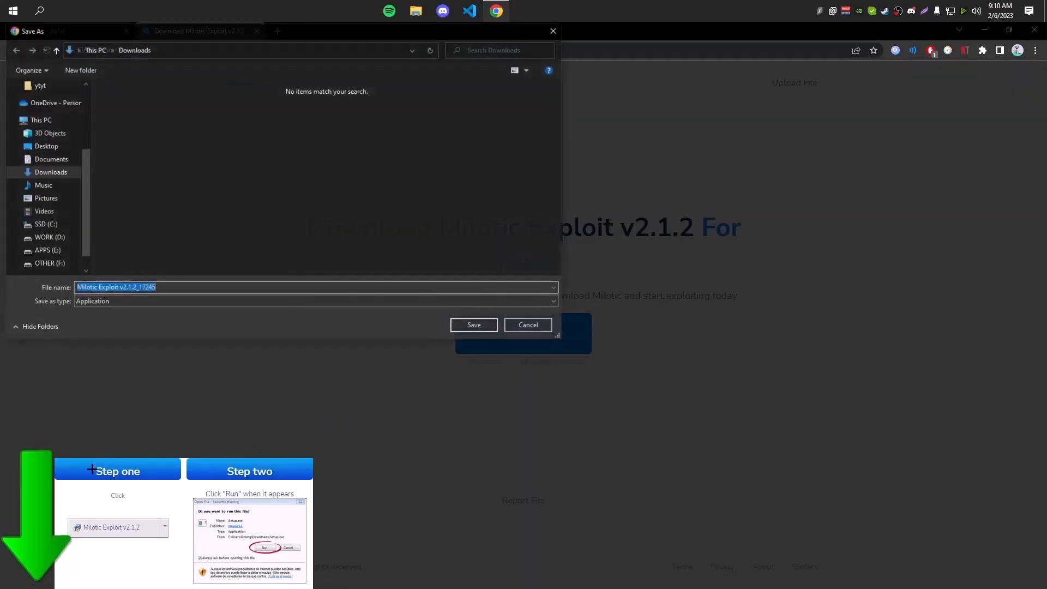
left_click(473, 325)
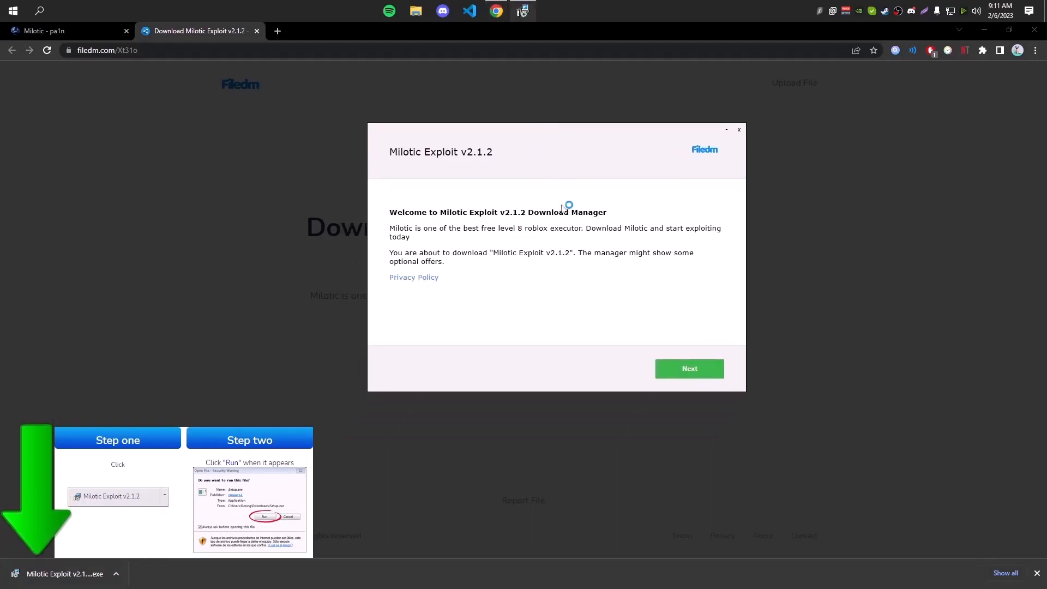
left_click(689, 369)
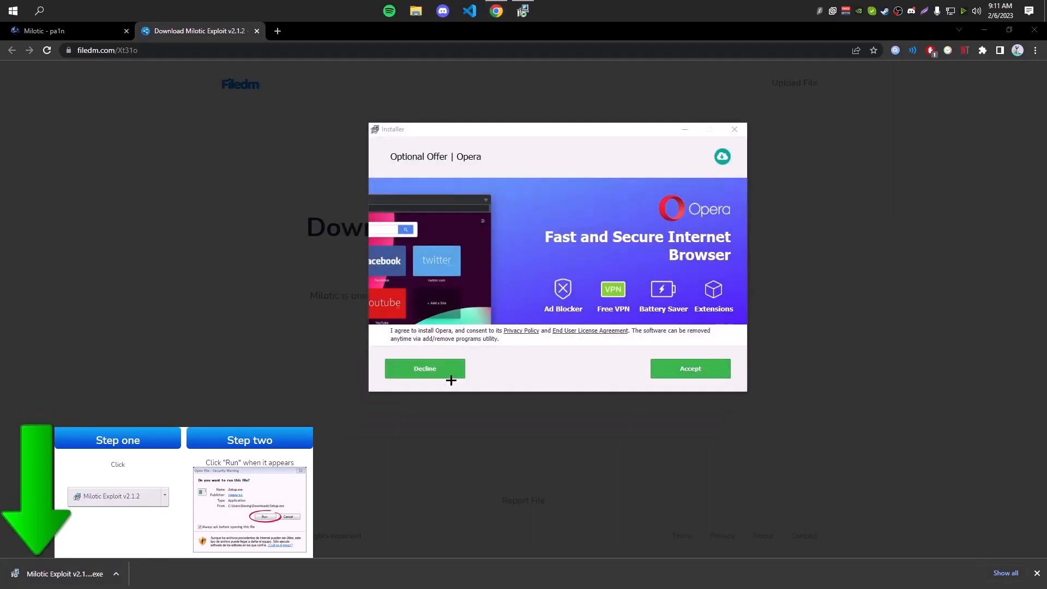
left_click(425, 369)
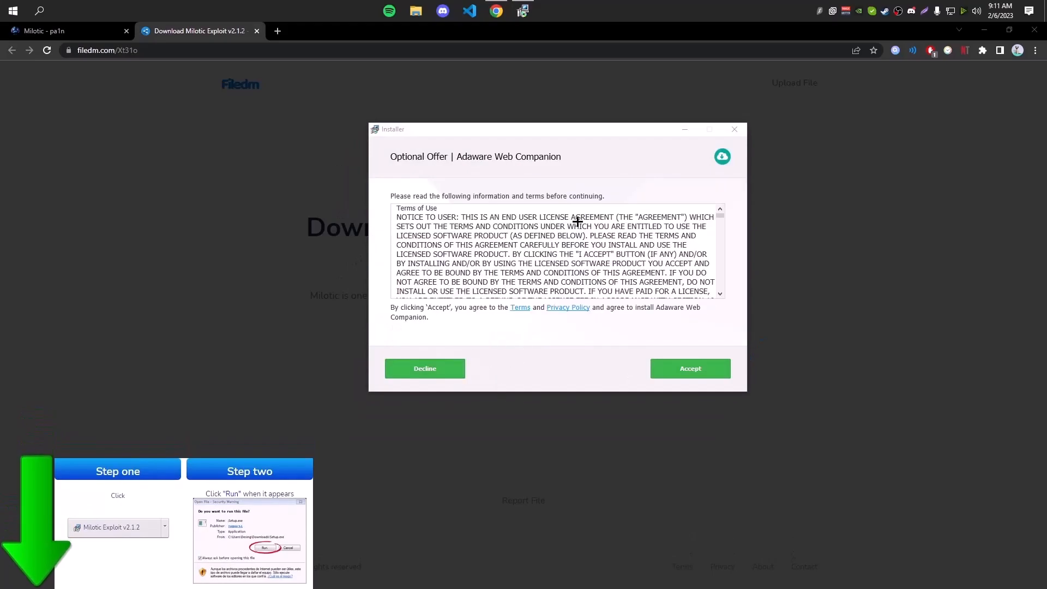
mouse_move(541, 237)
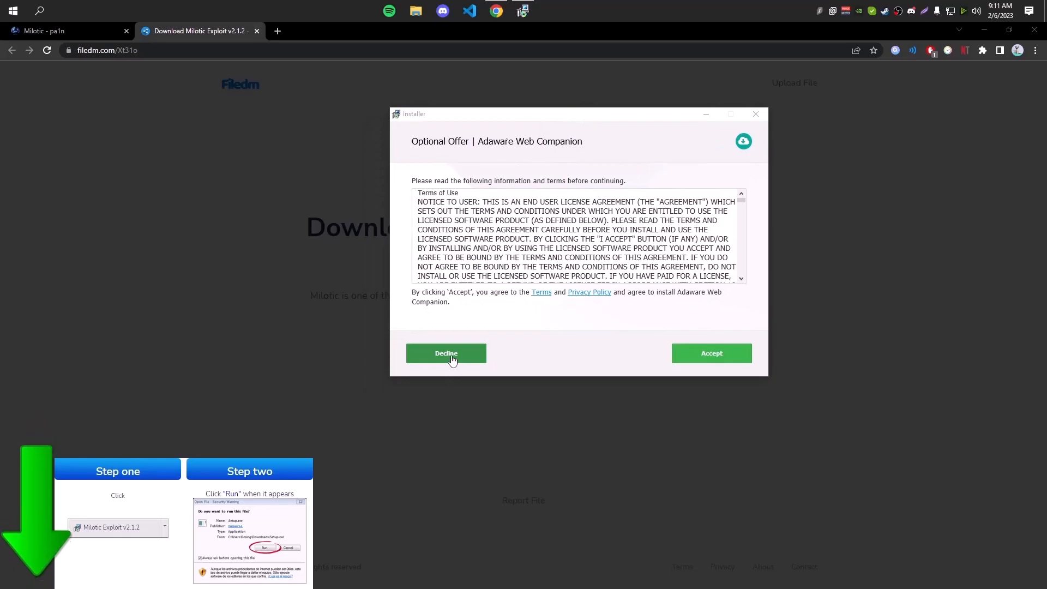
left_click(446, 353)
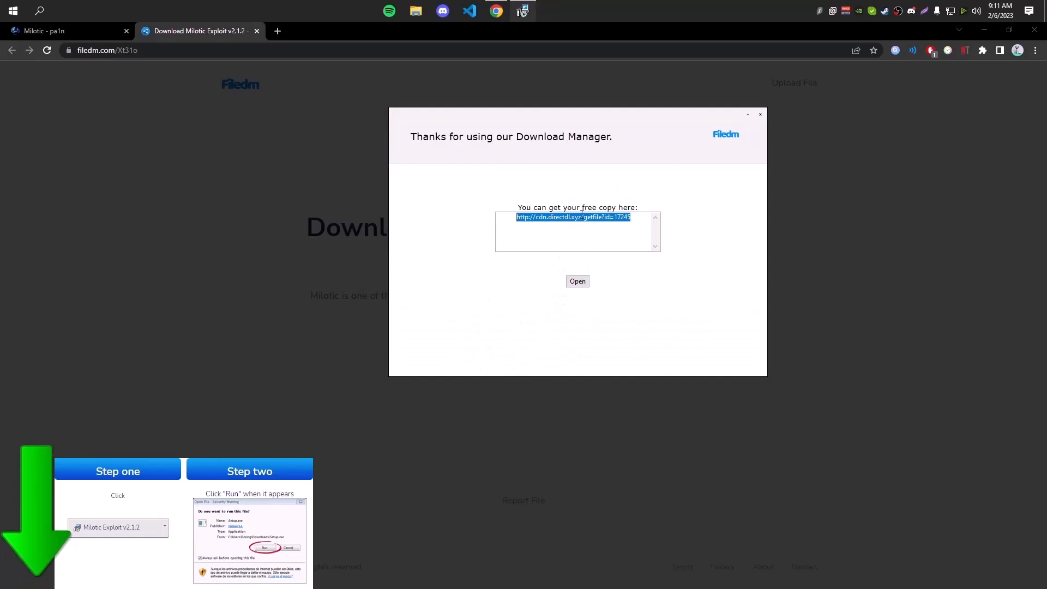
Copy the free-copy Milotic download link and load it in a new Chrome tab.
right_click(595, 230)
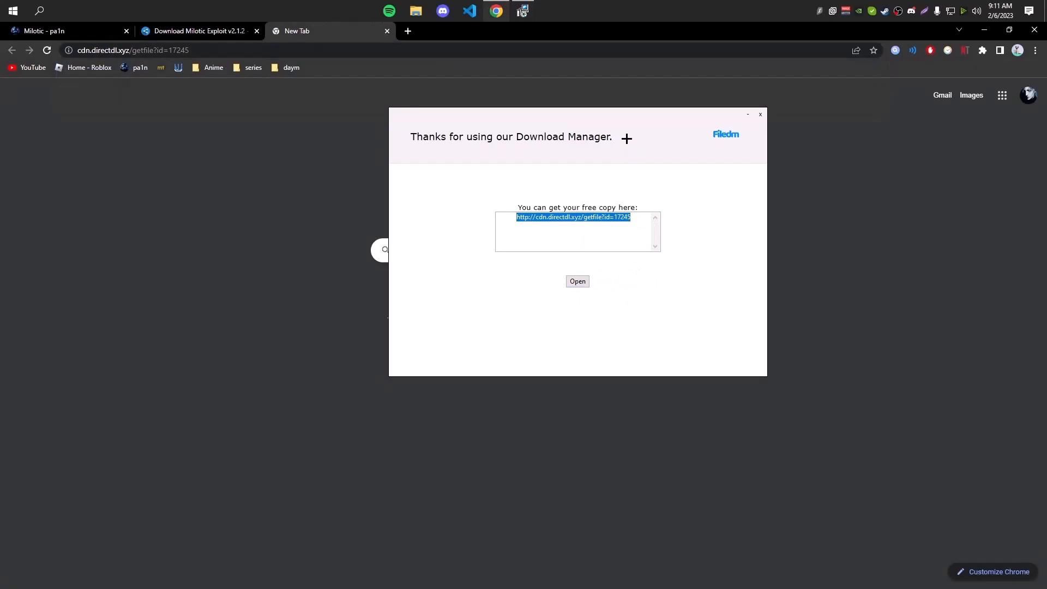
left_click(578, 281)
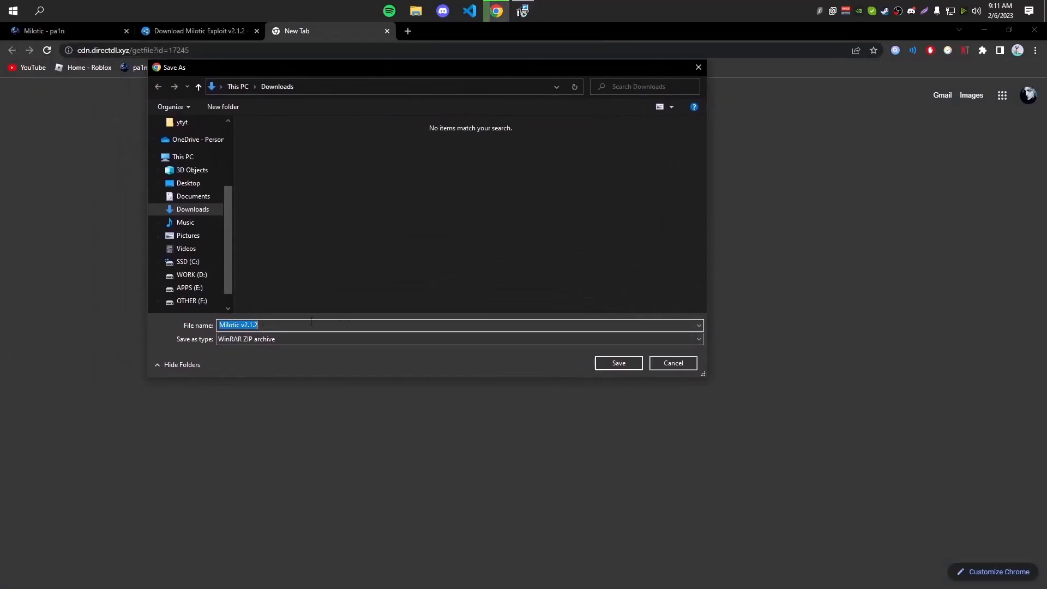
Save the Milotic v2.1.2 ZIP to Downloads, extract it and move the Milotic v2.1.2 folder onto the desktop.
left_click(618, 363)
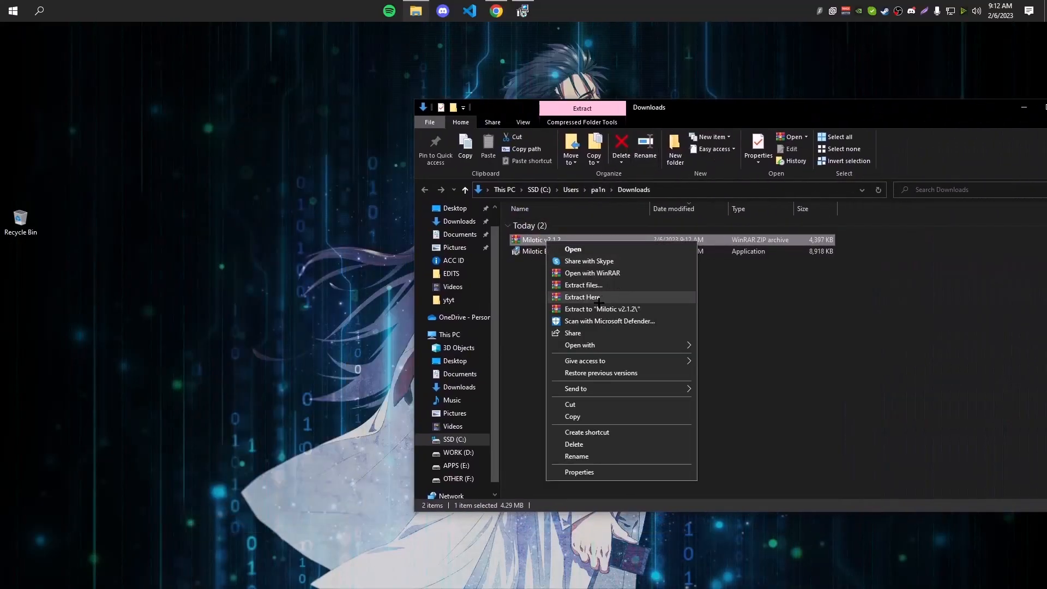
left_click(582, 297)
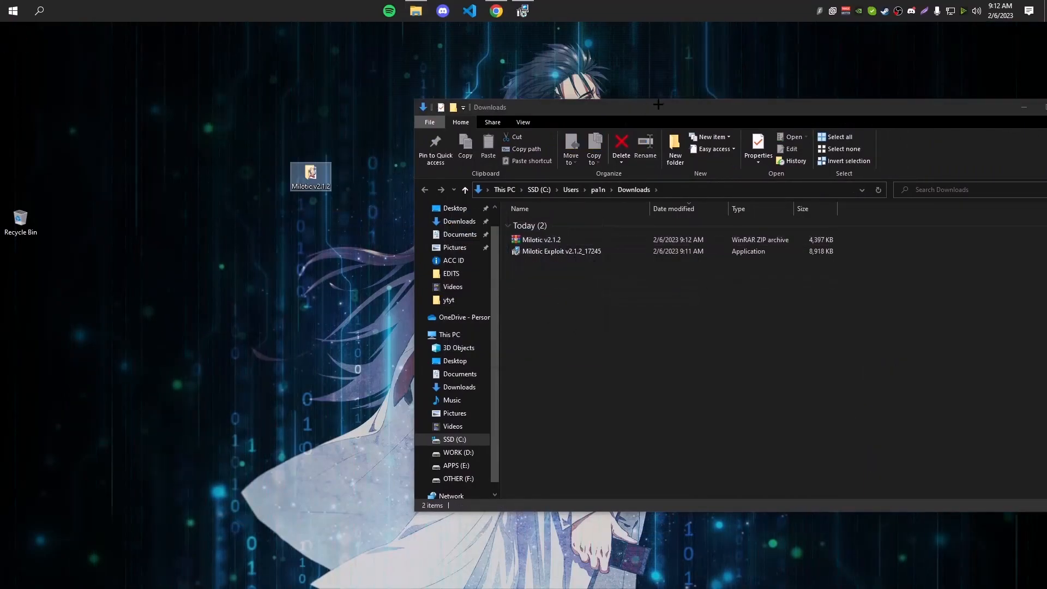
left_click(1023, 107)
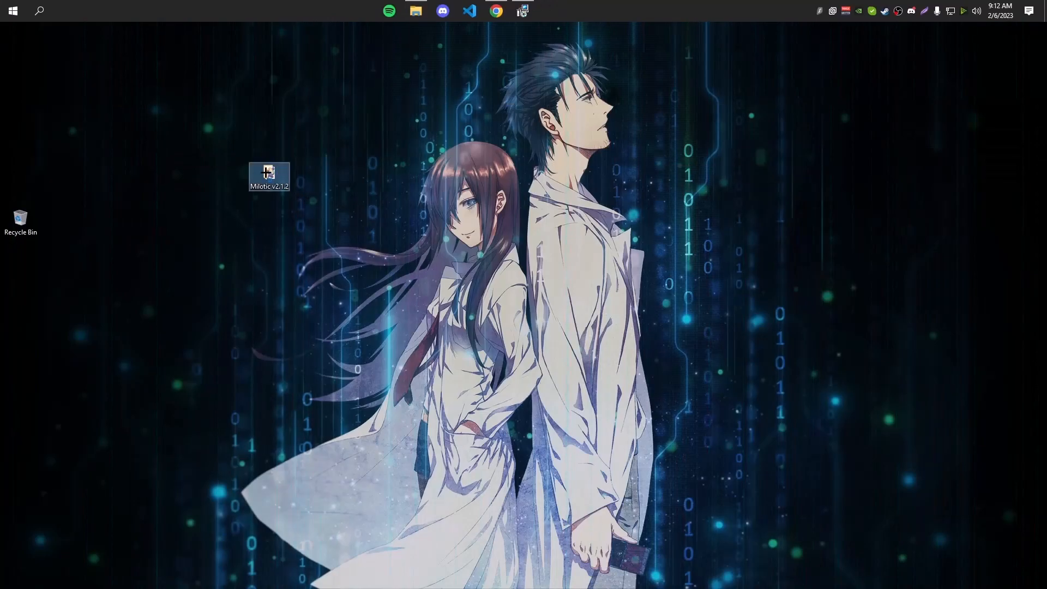
left_click_drag(269, 175, 227, 175)
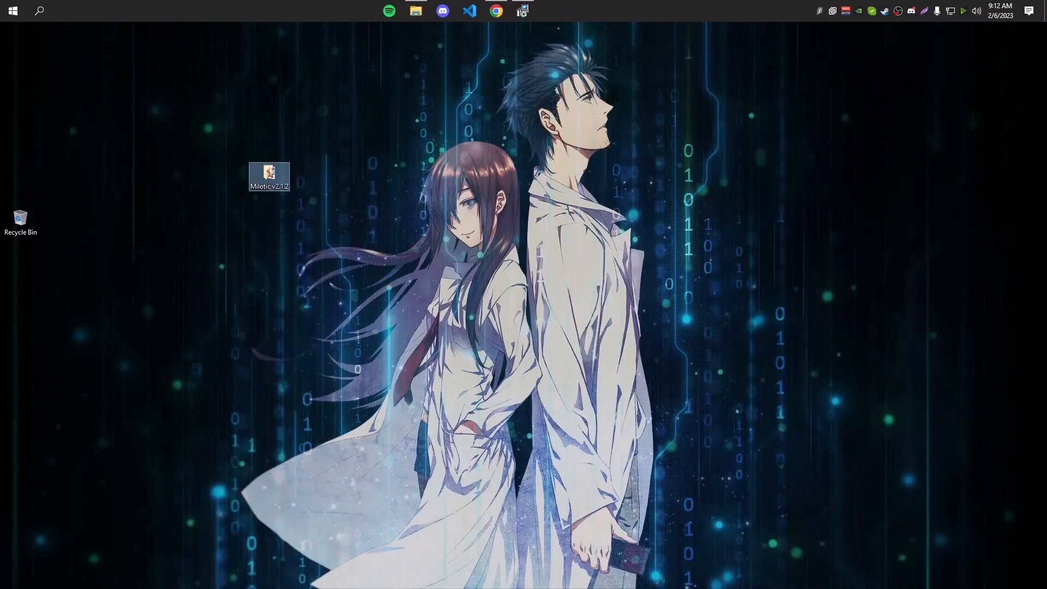
left_click(13, 10)
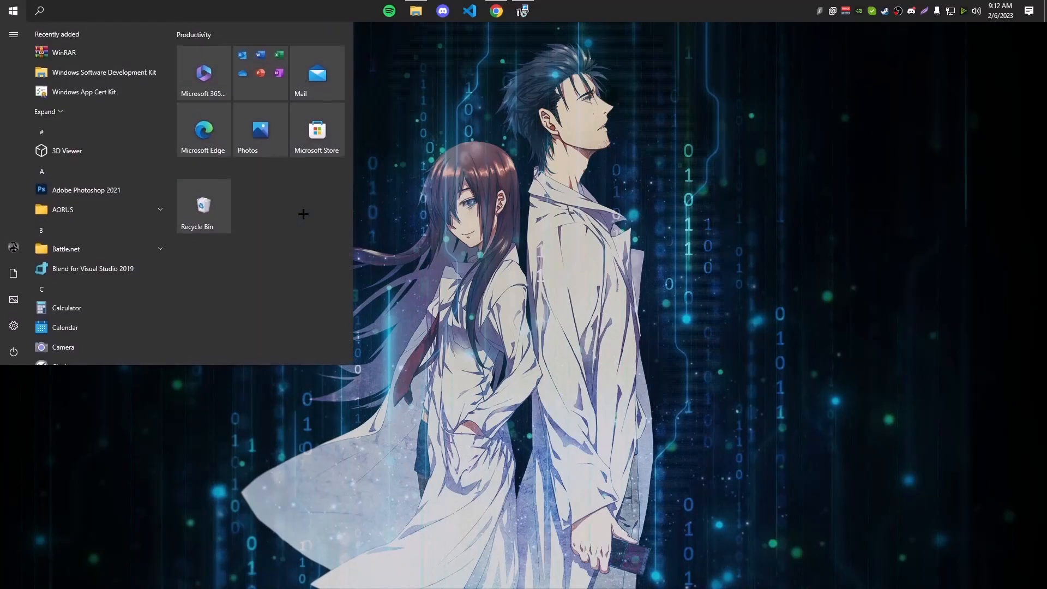
Search 'virus', reach Defender's Add or remove exclusions list via Manage settings and start a new exclusion.
type("virus")
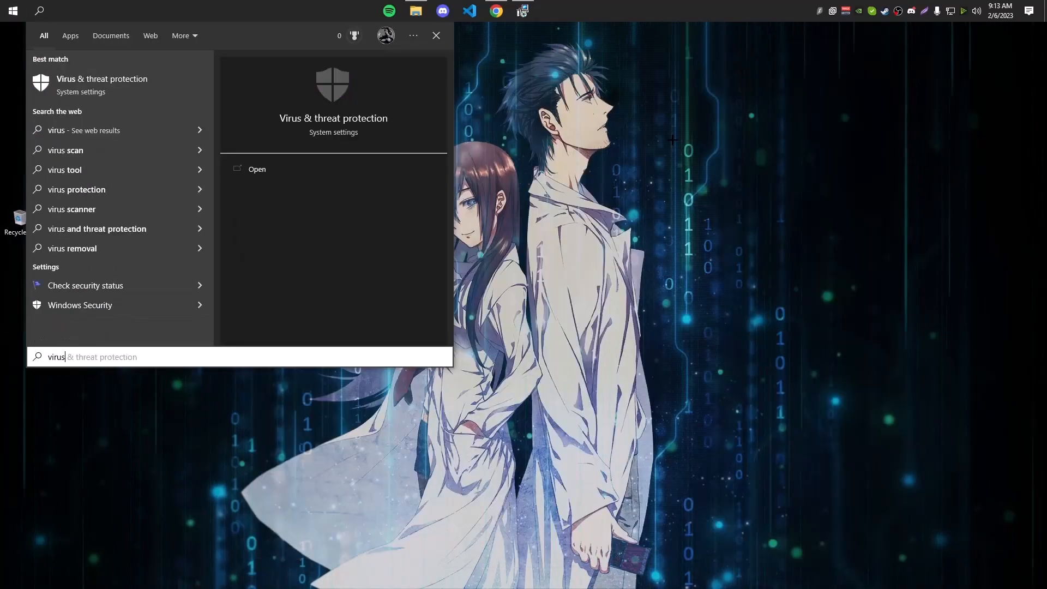
left_click(257, 168)
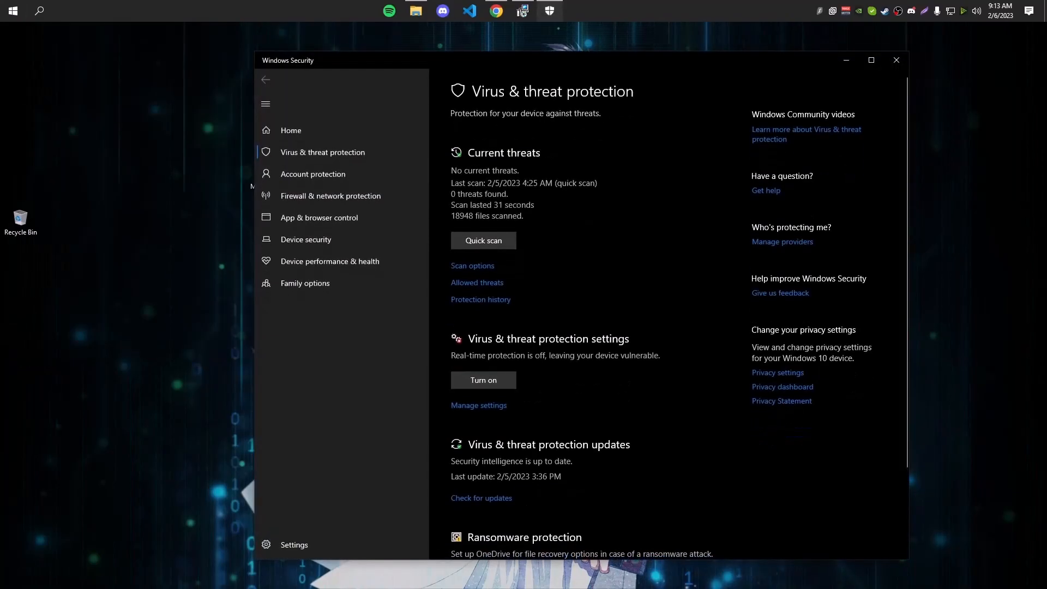
left_click(479, 405)
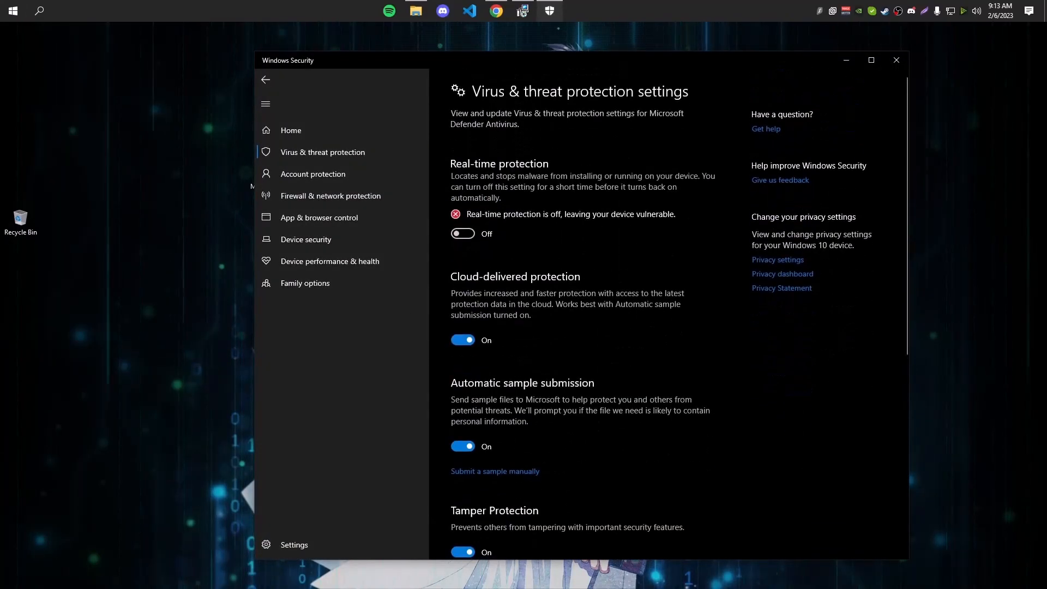
scroll("down", 3)
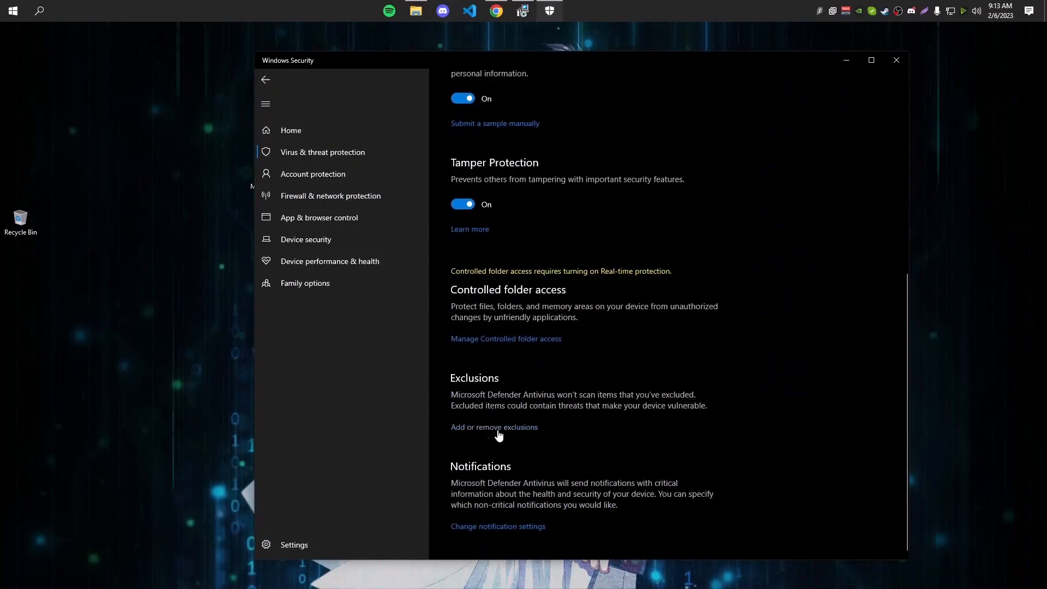
left_click(494, 427)
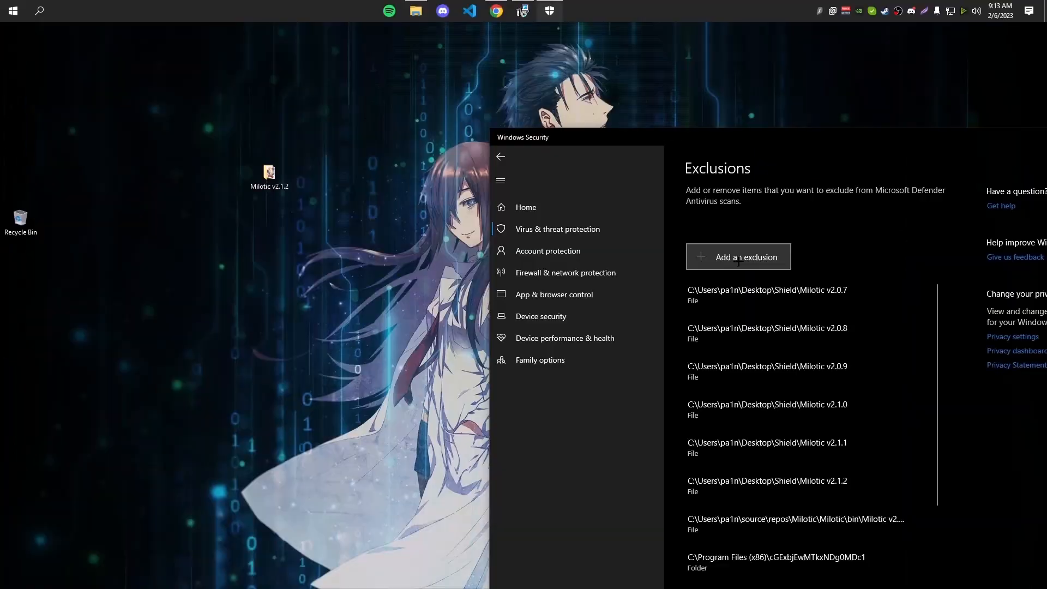
left_click(738, 256)
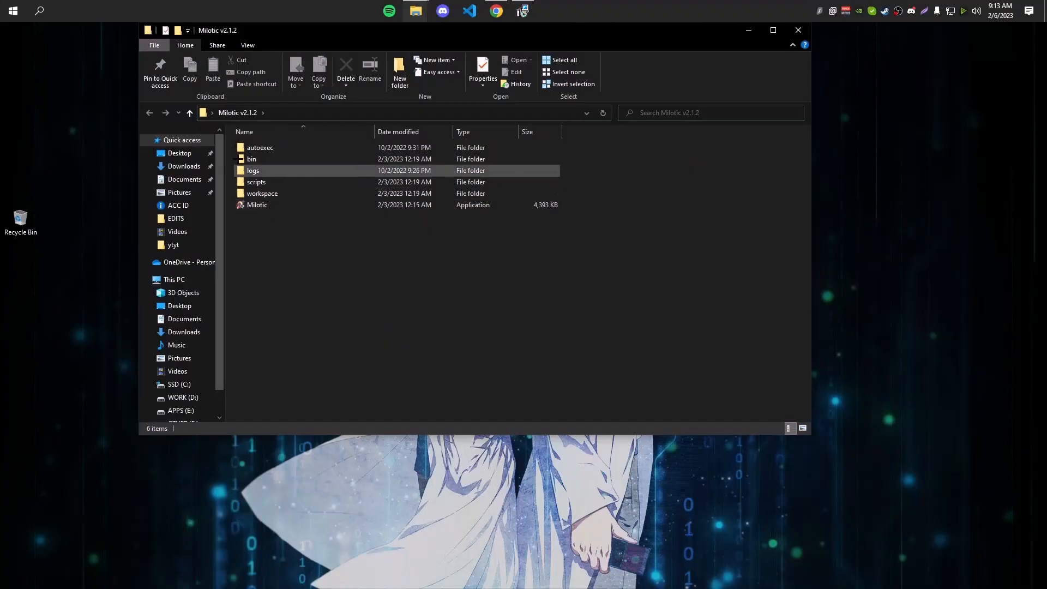
Launch the Milotic application from the extracted Milotic v2.1.2 folder.
double_click(257, 204)
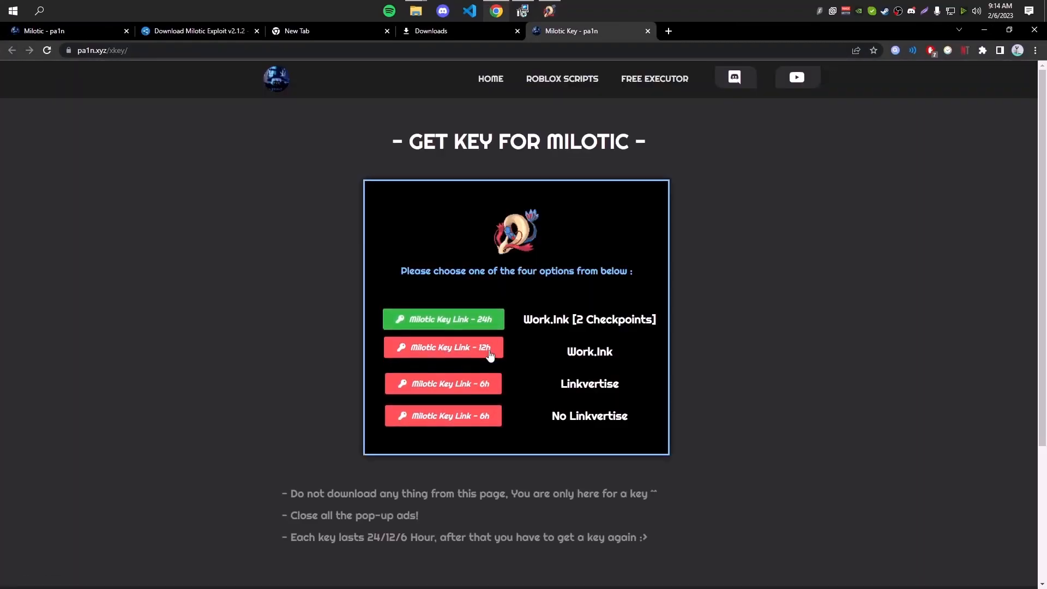
mouse_move(443, 418)
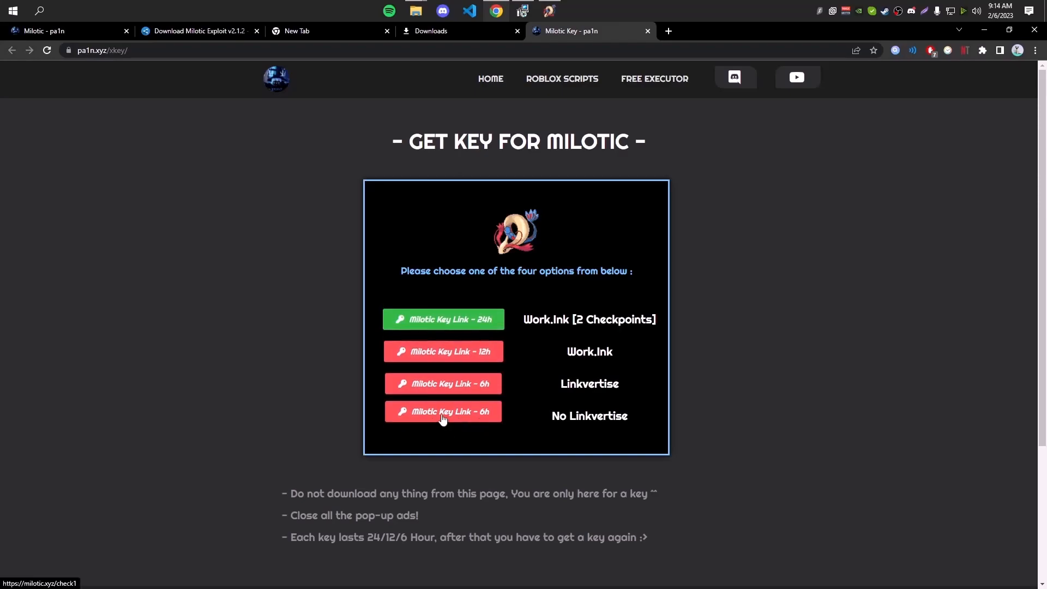
Choose the 6-hour no-Linkvertise key, pass the hCaptcha panda challenge and submit the key to enter Milotic.
left_click(442, 411)
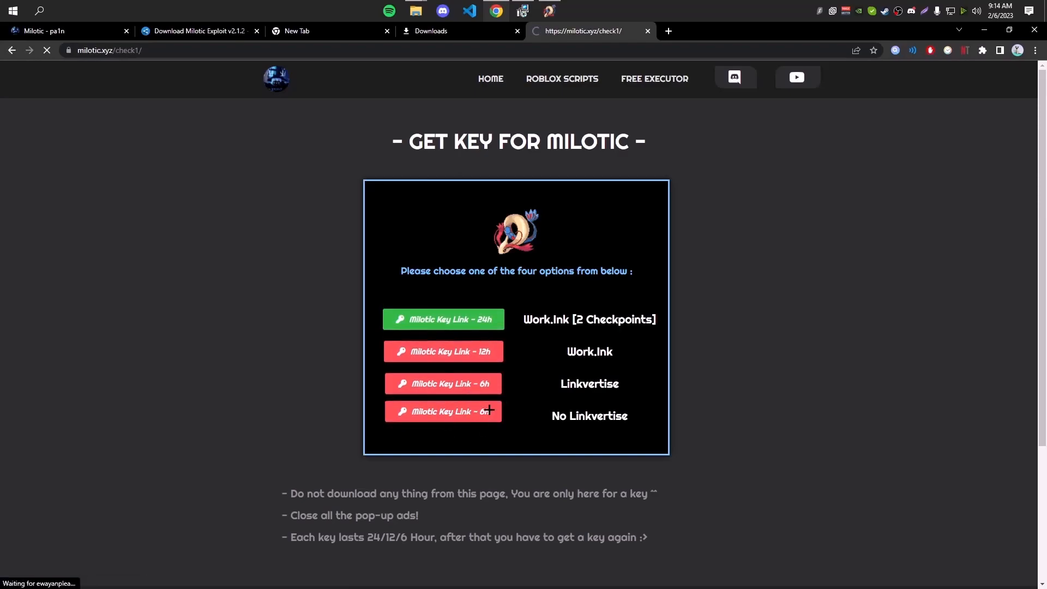
left_click(443, 411)
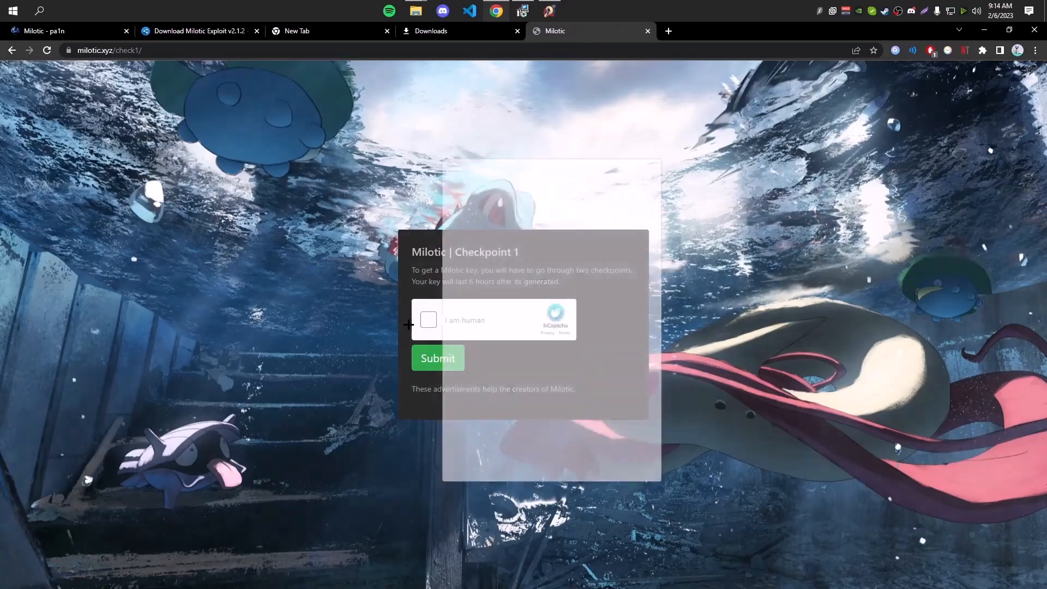
left_click(427, 320)
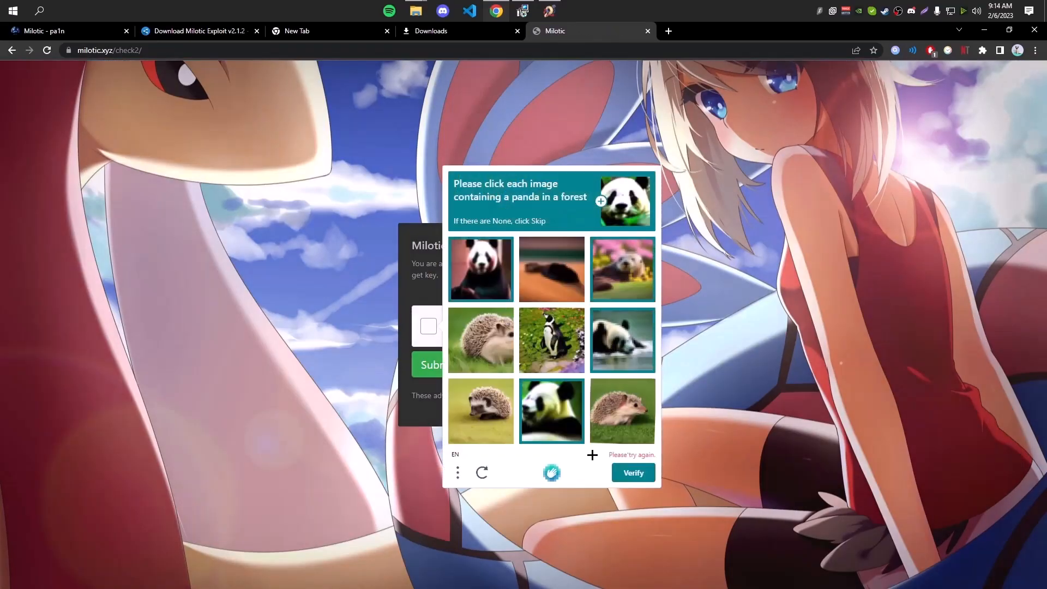
left_click(632, 472)
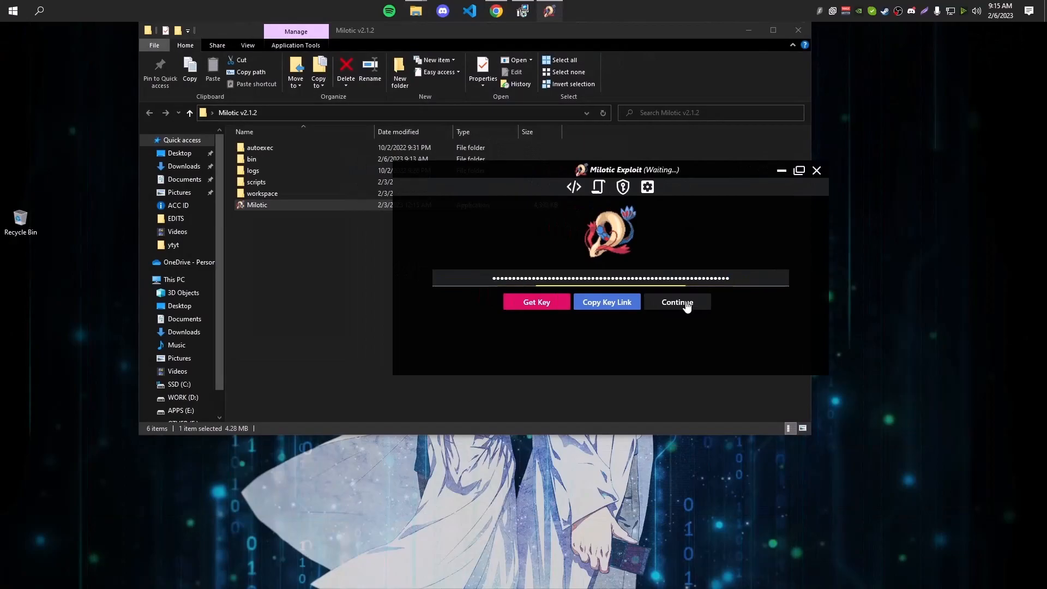
left_click(677, 302)
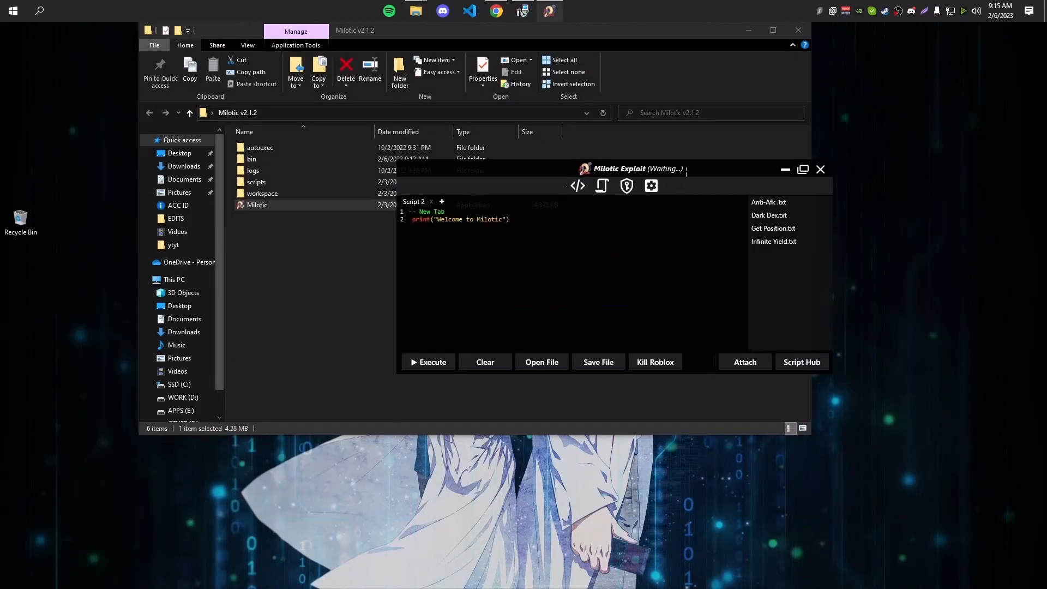